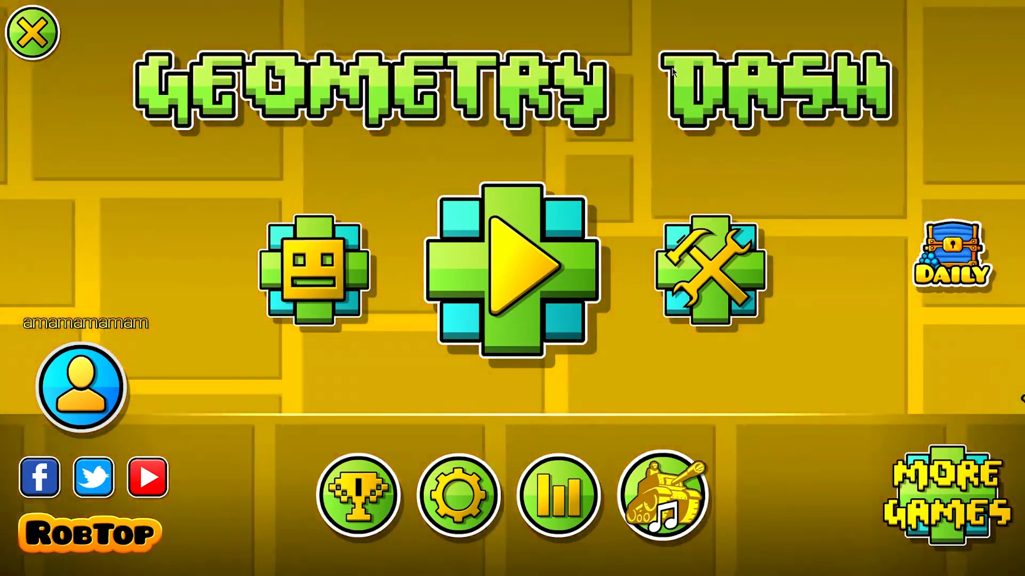
Step: Browse from the player profile to the featured online levels and show page 2
{"action": "left_click", "coordinate": [82, 390]}
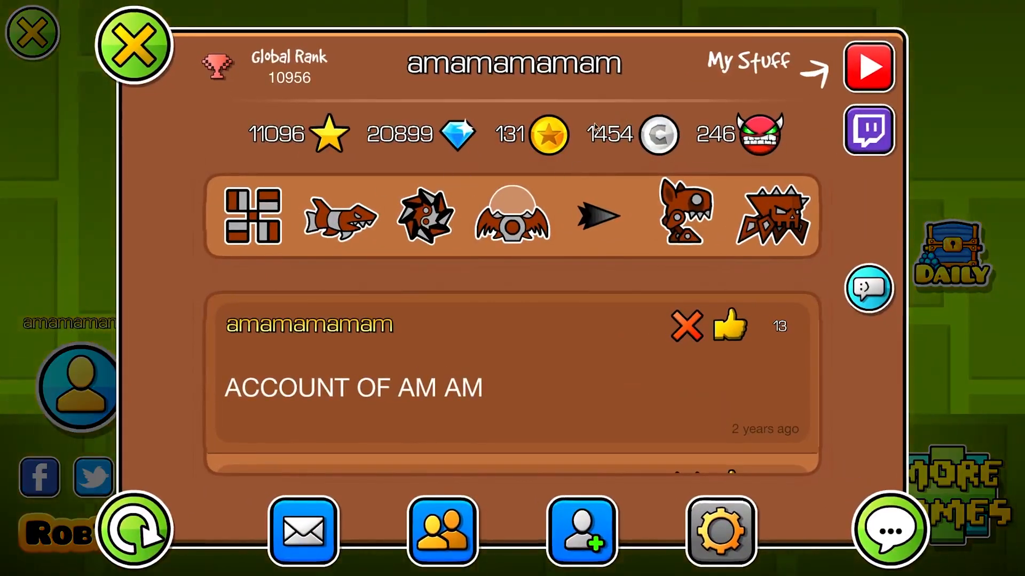
{"action": "left_click", "coordinate": [133, 45]}
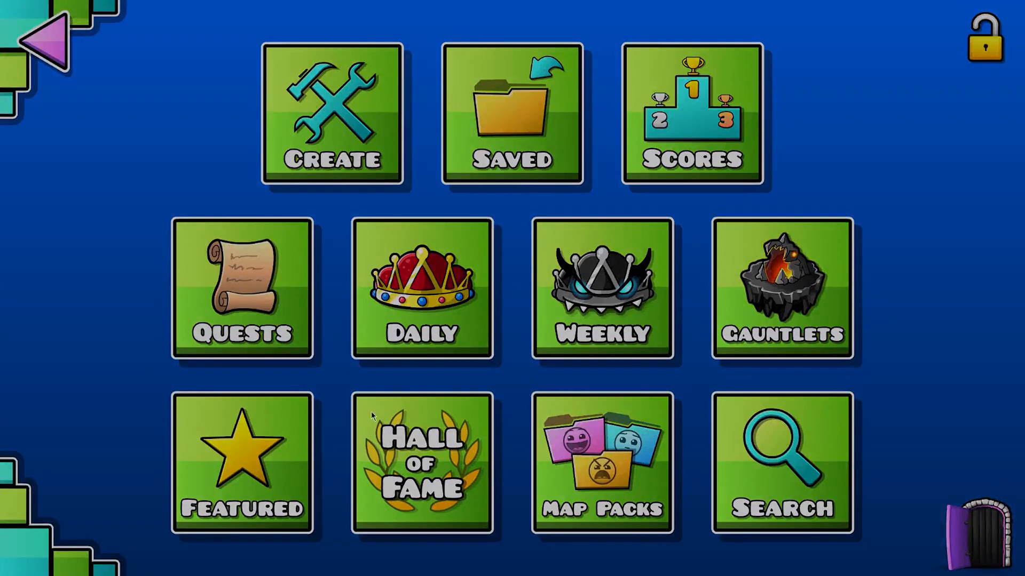
{"action": "left_click", "coordinate": [242, 465]}
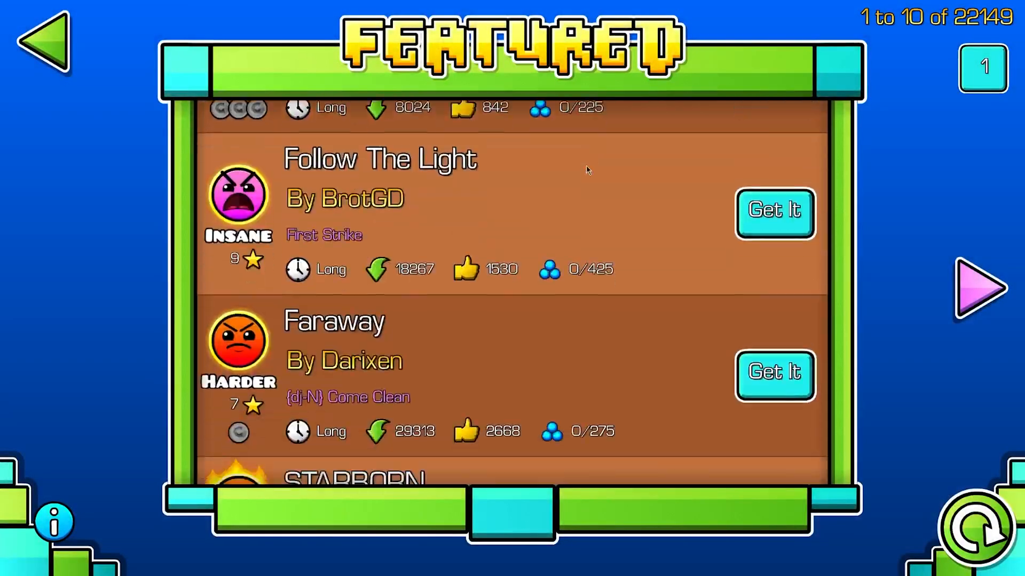
{"action": "left_click", "coordinate": [973, 289]}
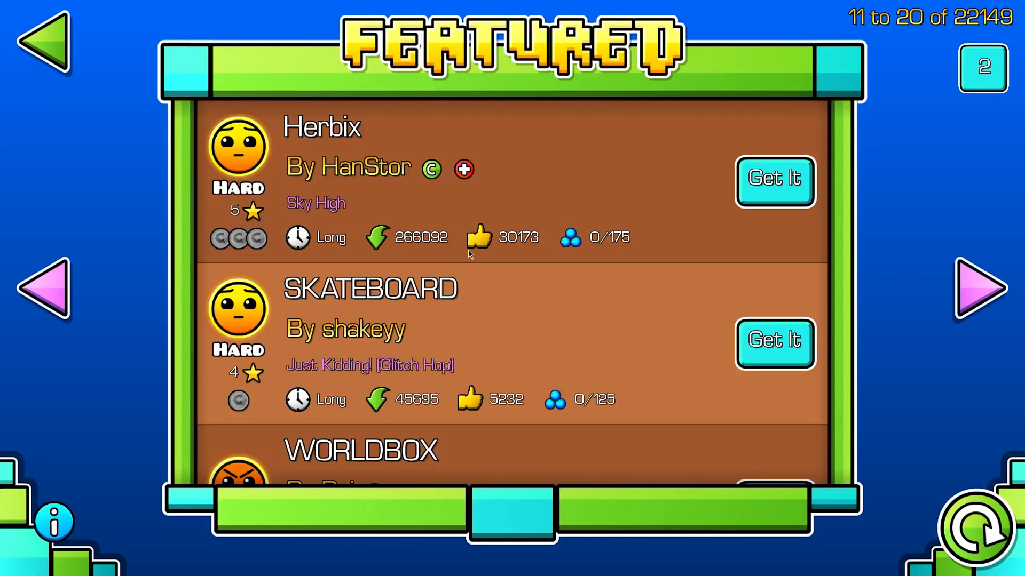
{"action": "scroll", "scroll_direction": "down", "scroll_amount": 3}
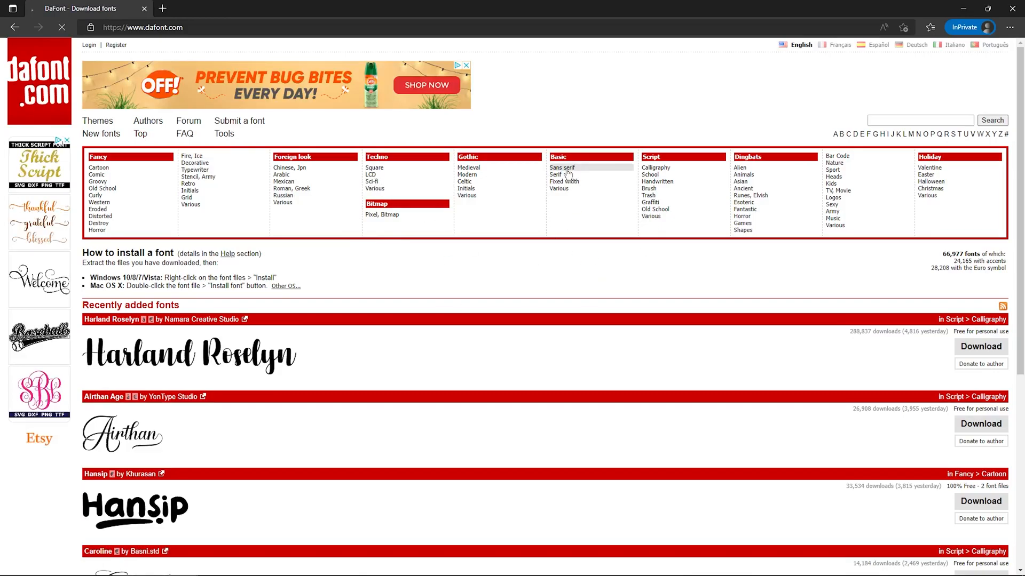
Step: Download Sublima from DaFont and open the extracted Sublima-ExtraBold font file
{"action": "left_click", "coordinate": [561, 167]}
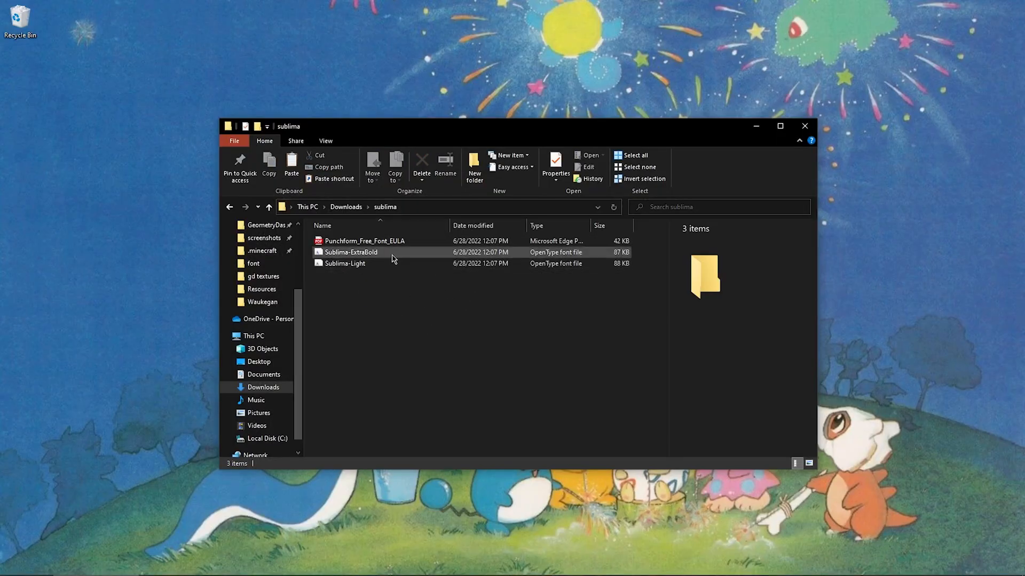
{"action": "double_click", "coordinate": [350, 252]}
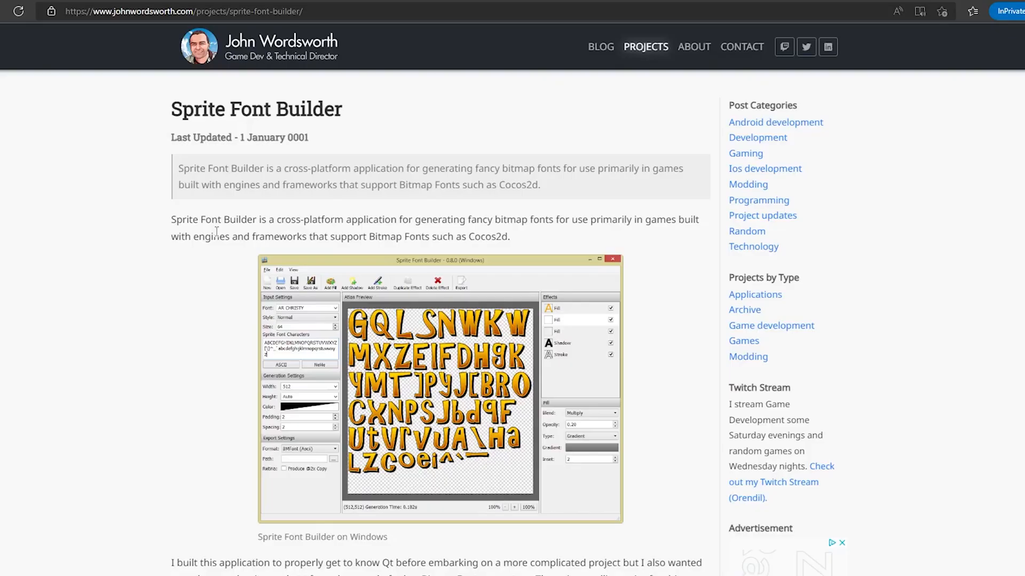
{"action": "mouse_move", "coordinate": [165, 88]}
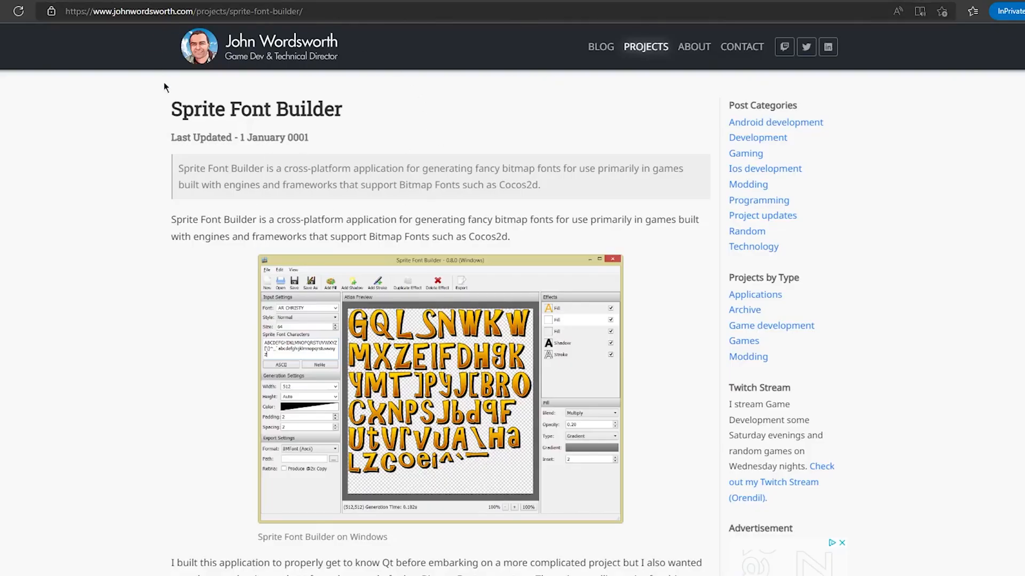
{"action": "mouse_move", "coordinate": [260, 184]}
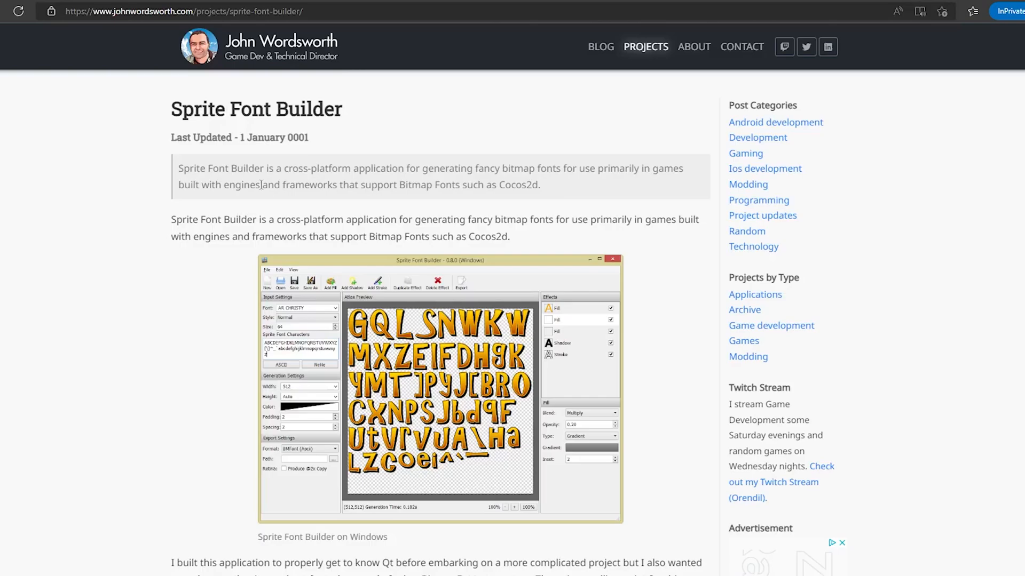
Step: Scroll the Sprite Font Builder page down to the Windows download
{"action": "scroll", "scroll_direction": "down", "scroll_amount": 3}
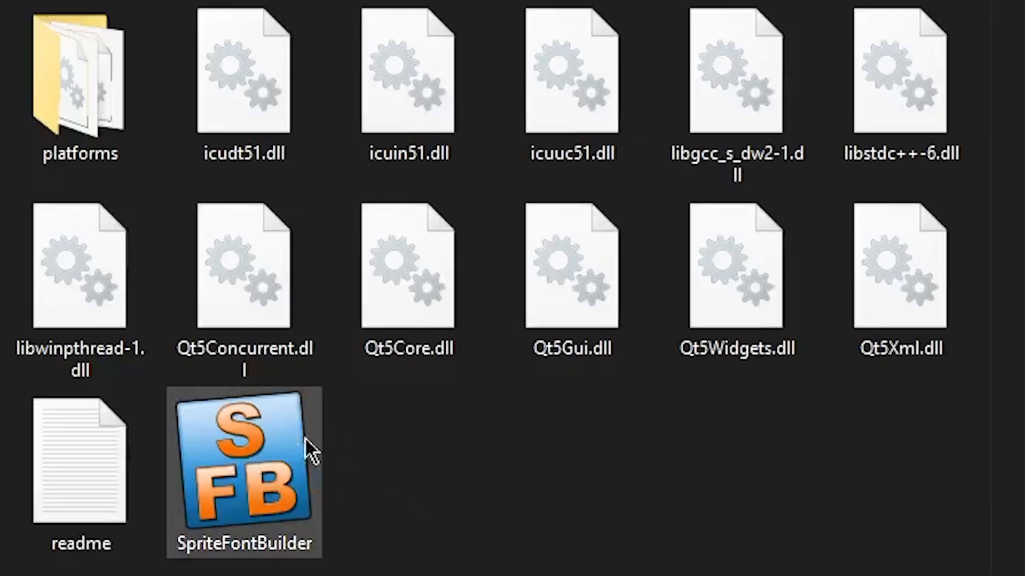
{"action": "mouse_move", "coordinate": [350, 498]}
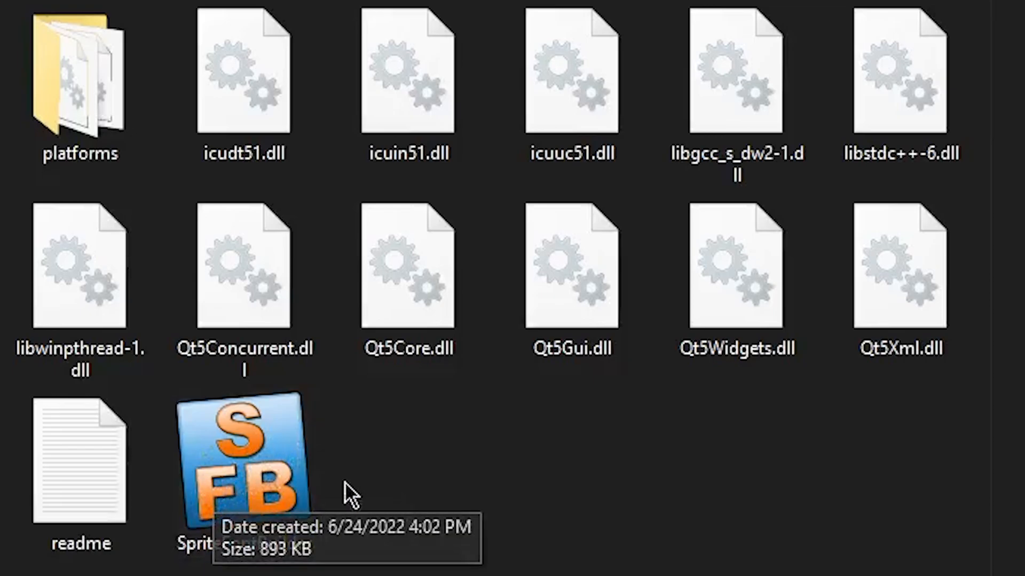
Step: Launch SpriteFontBuilder and set the Fill effect colour to white
{"action": "double_click", "coordinate": [237, 470]}
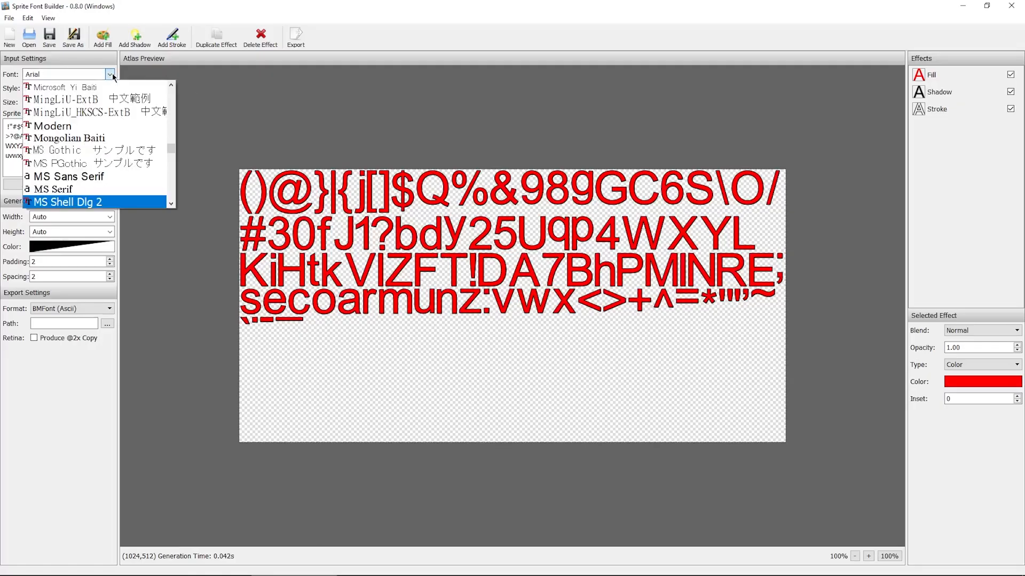
{"action": "mouse_move", "coordinate": [54, 126]}
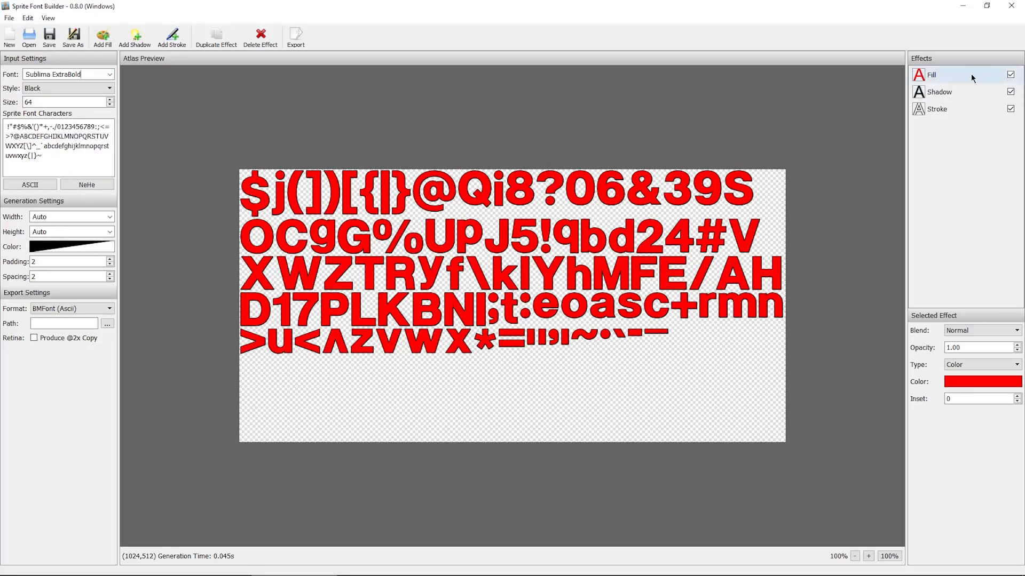
{"action": "left_click", "coordinate": [952, 74]}
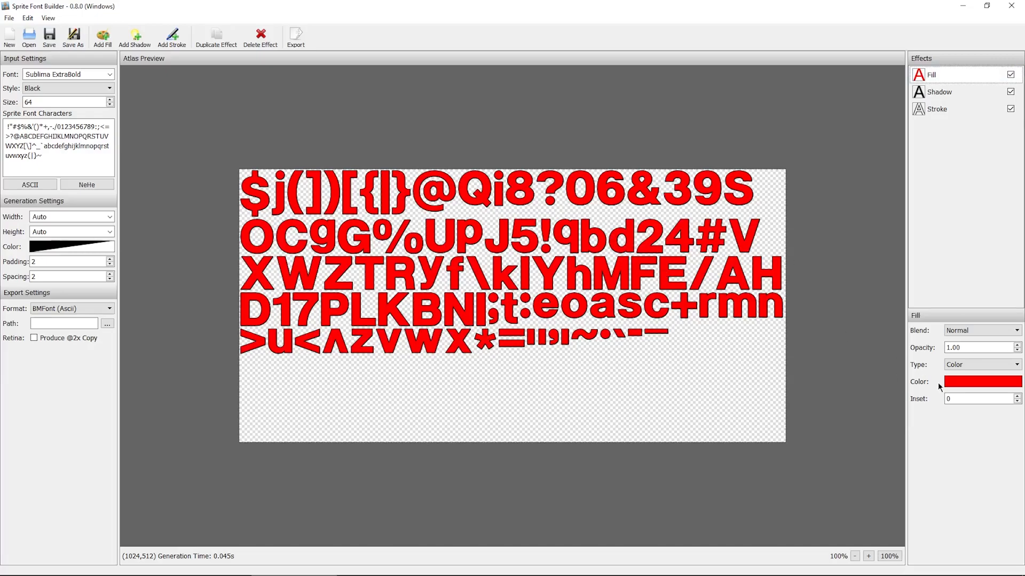
{"action": "left_click", "coordinate": [981, 381]}
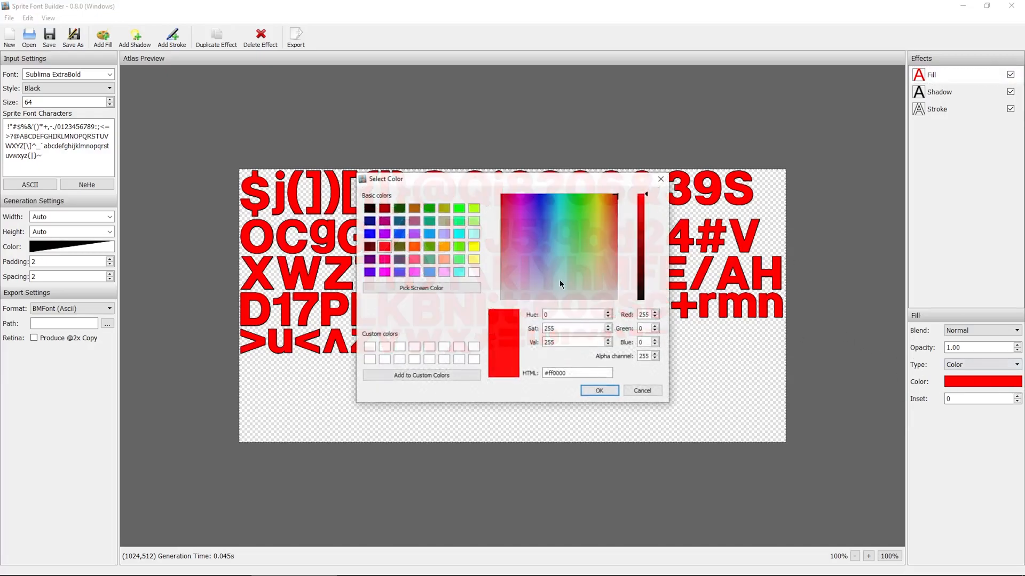
{"action": "left_click", "coordinate": [599, 391]}
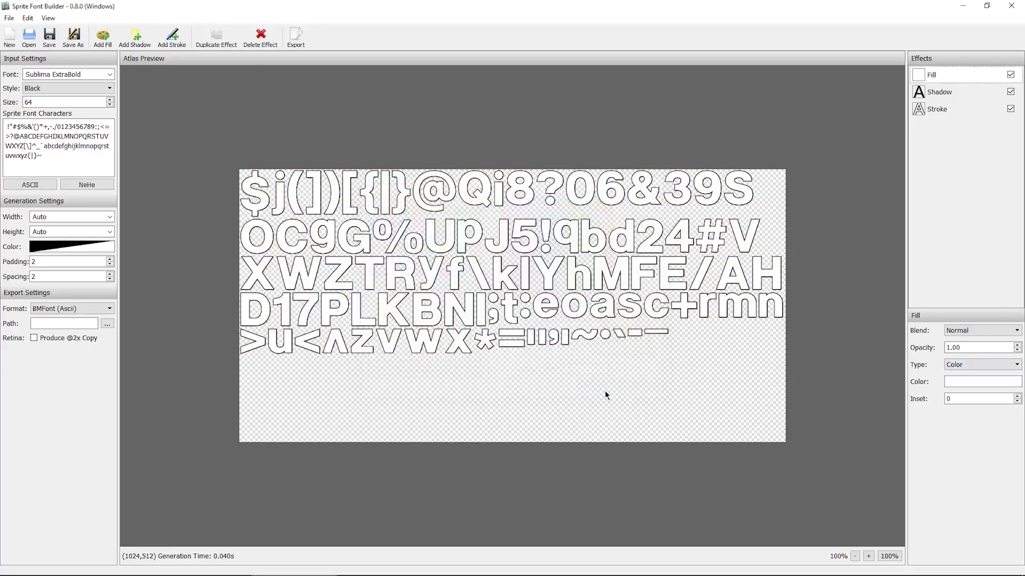
Step: Give the shadow opacity 0.50 and distance 4, and widen the stroke outline to 2
{"action": "left_click", "coordinate": [940, 91]}
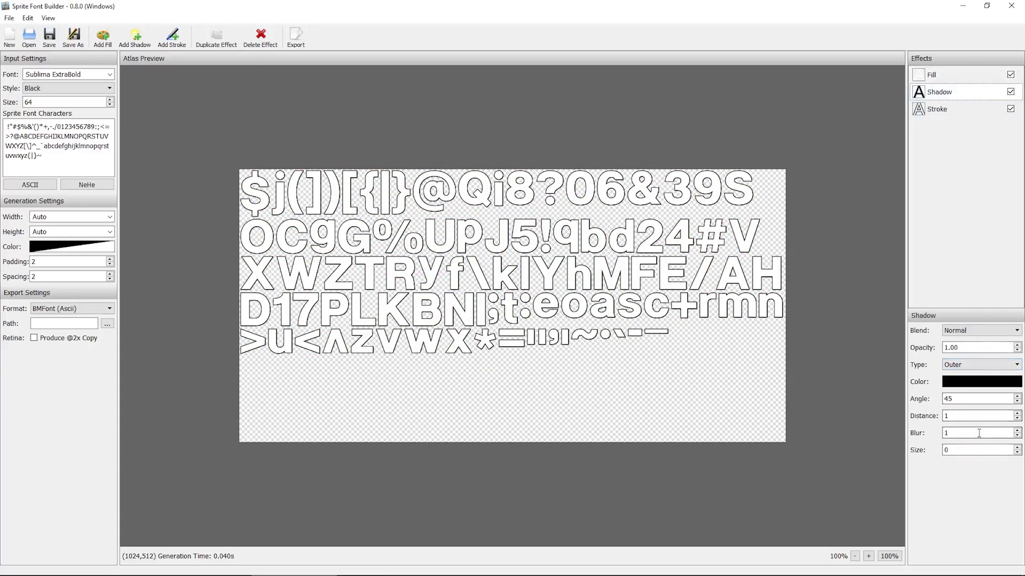
{"action": "left_click", "coordinate": [1014, 413]}
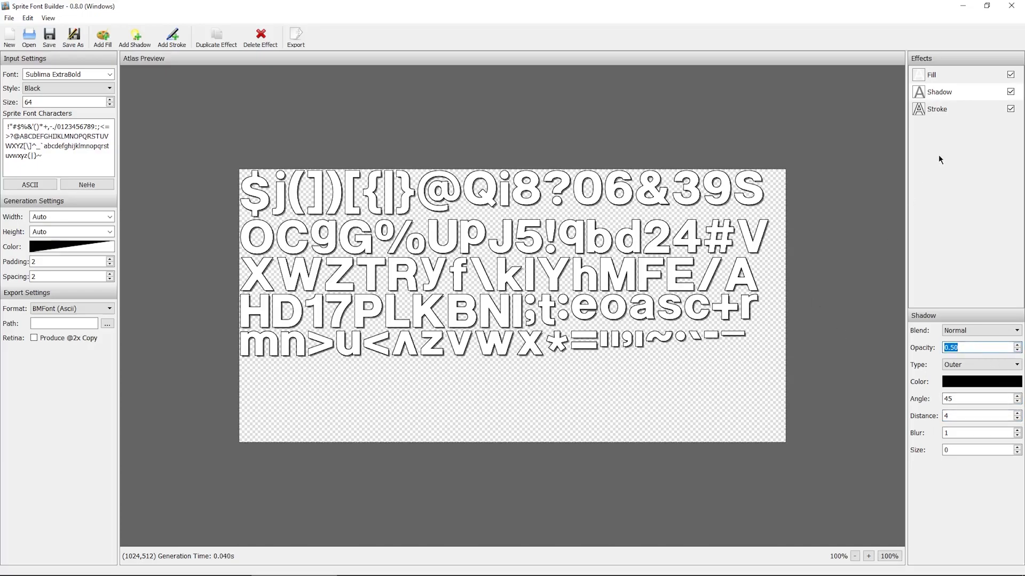
{"action": "left_click", "coordinate": [937, 109]}
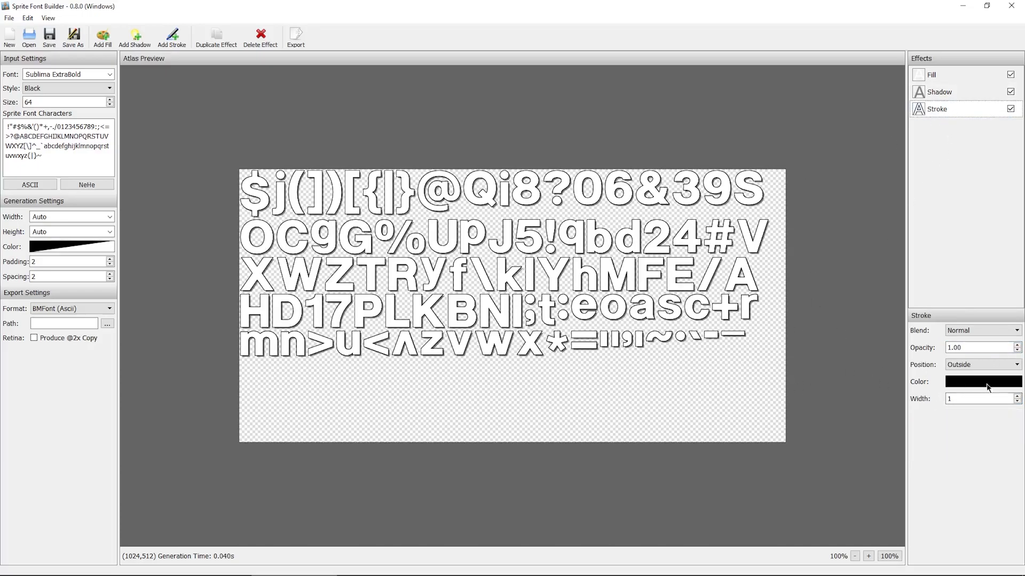
{"action": "left_click", "coordinate": [1014, 396]}
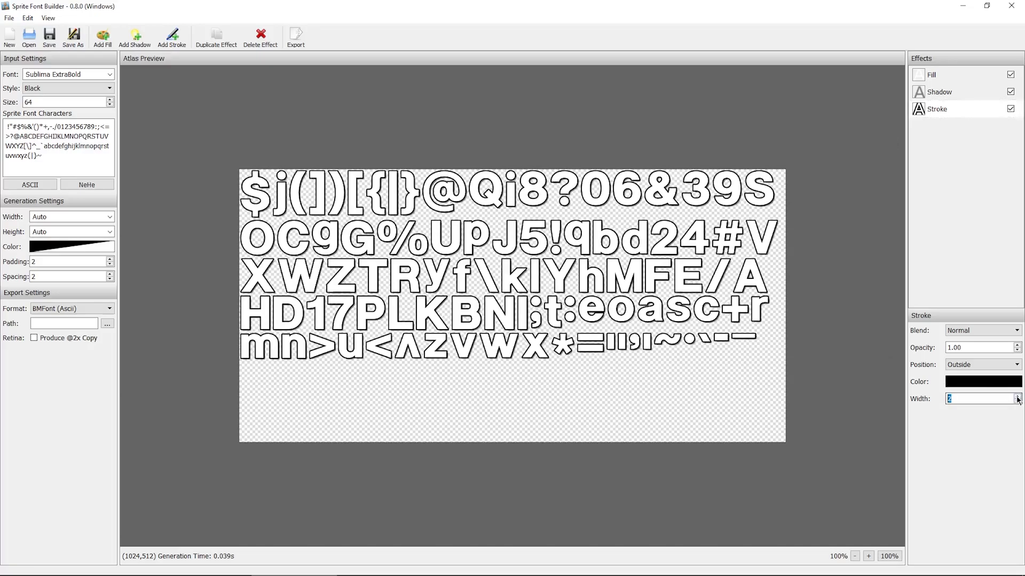
{"action": "left_click", "coordinate": [1019, 396]}
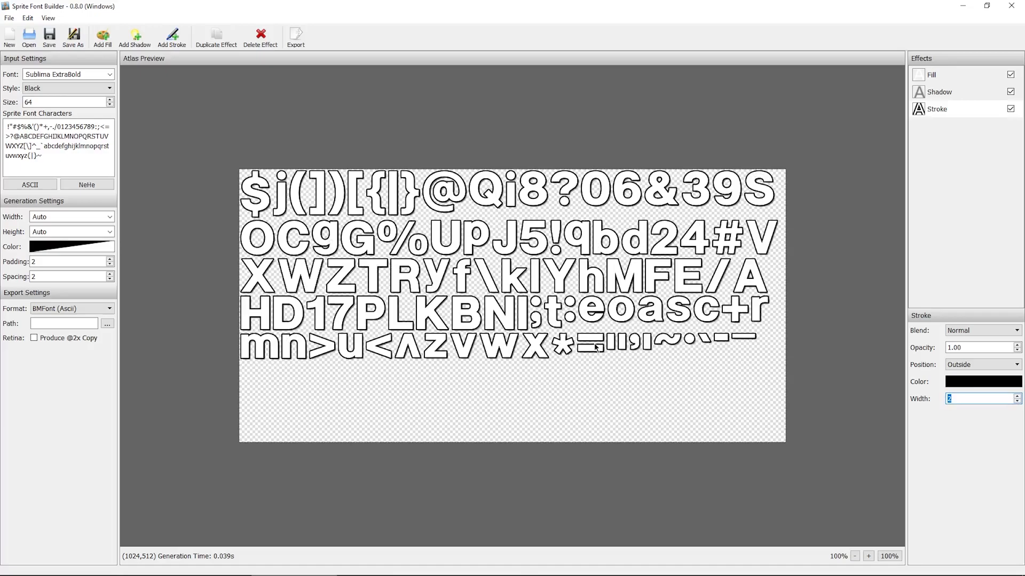
Step: Reselect the Fill effect and switch the font style to Black Italic
{"action": "left_click", "coordinate": [931, 74]}
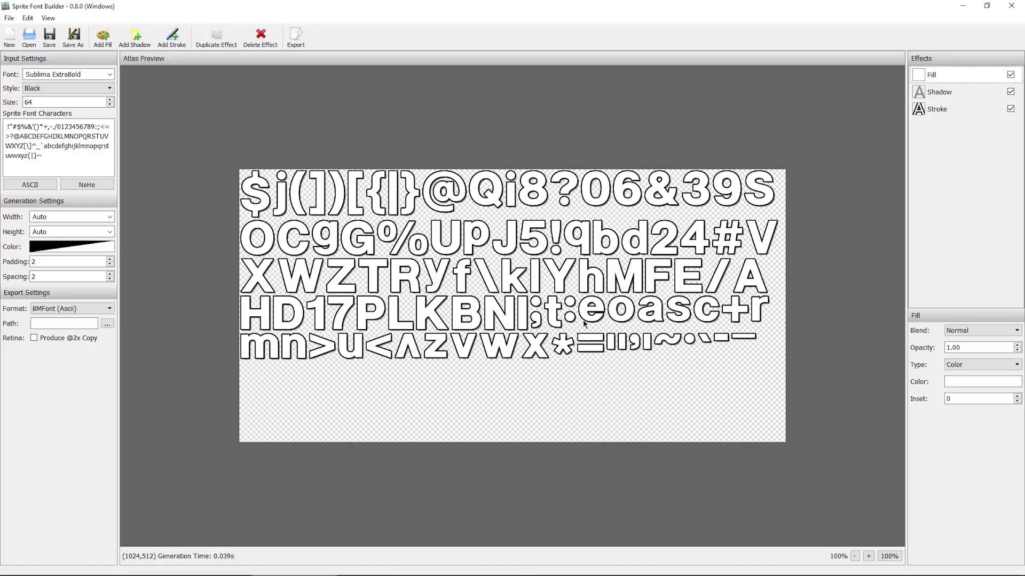
{"action": "mouse_move", "coordinate": [491, 353]}
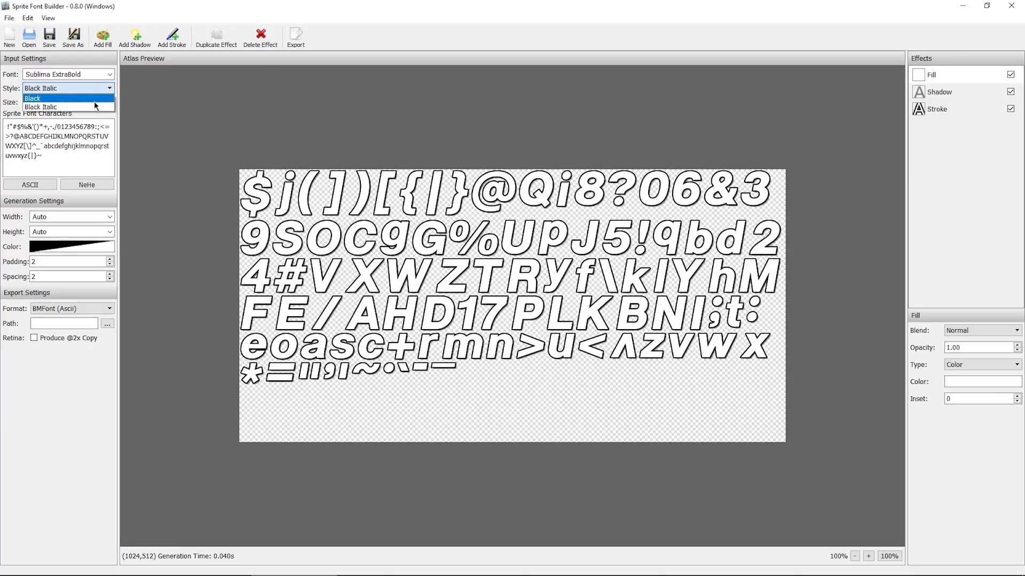
{"action": "left_click", "coordinate": [32, 99]}
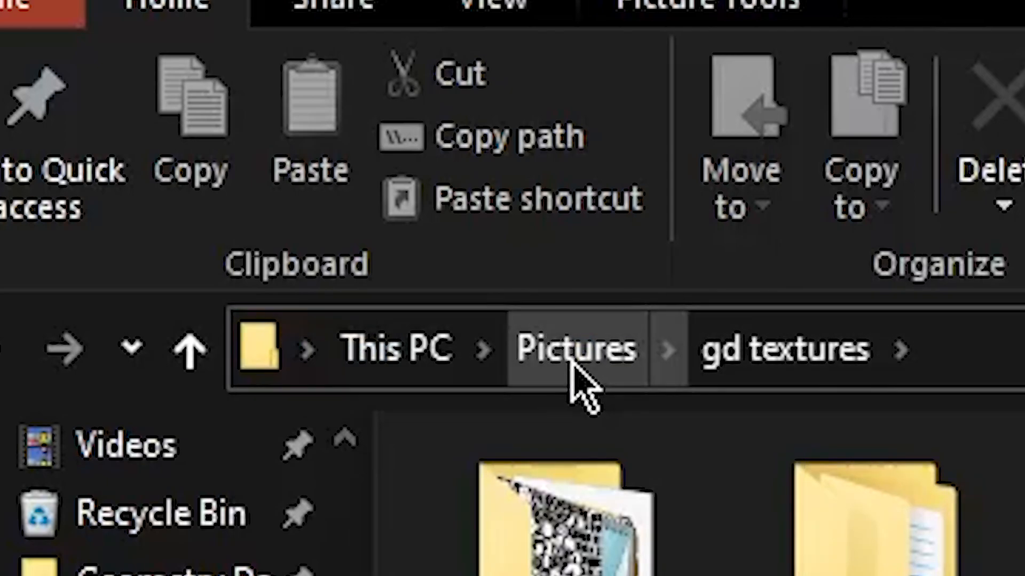
Step: Go up to Pictures and rename the exported Saved Pictures files to bigFont-uhd
{"action": "left_click", "coordinate": [578, 348]}
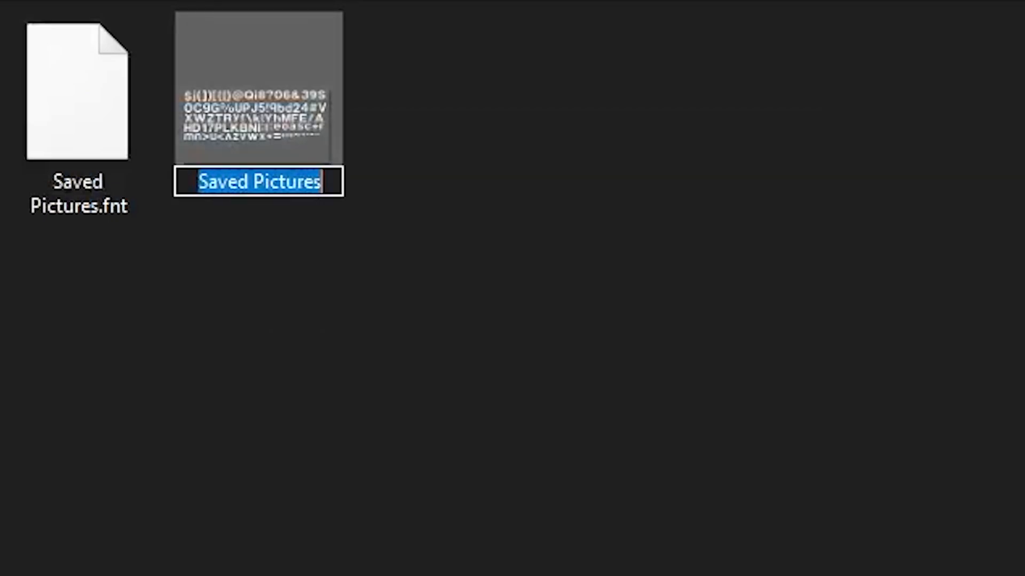
{"action": "type", "text": "bigF"}
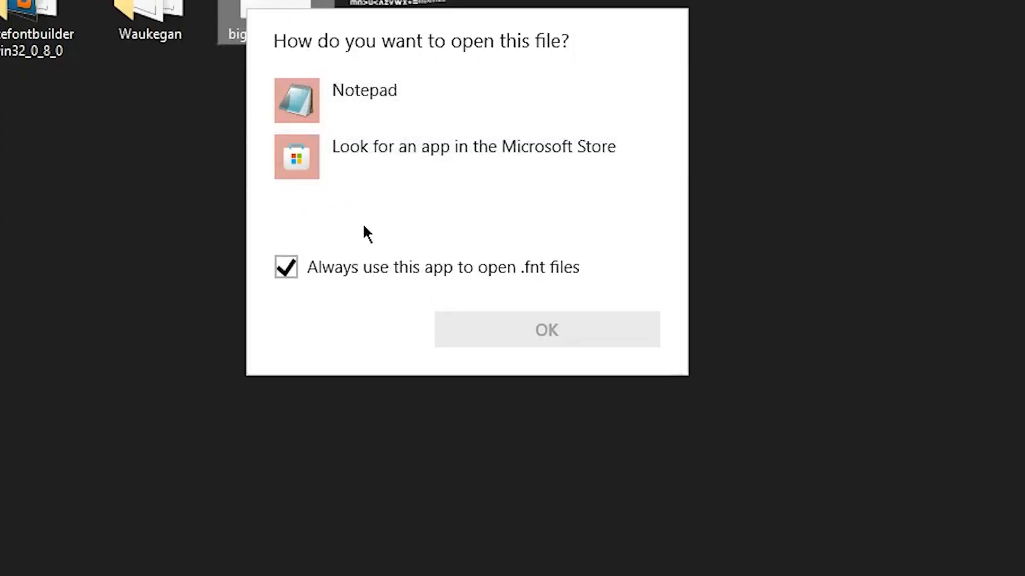
{"action": "mouse_move", "coordinate": [432, 186]}
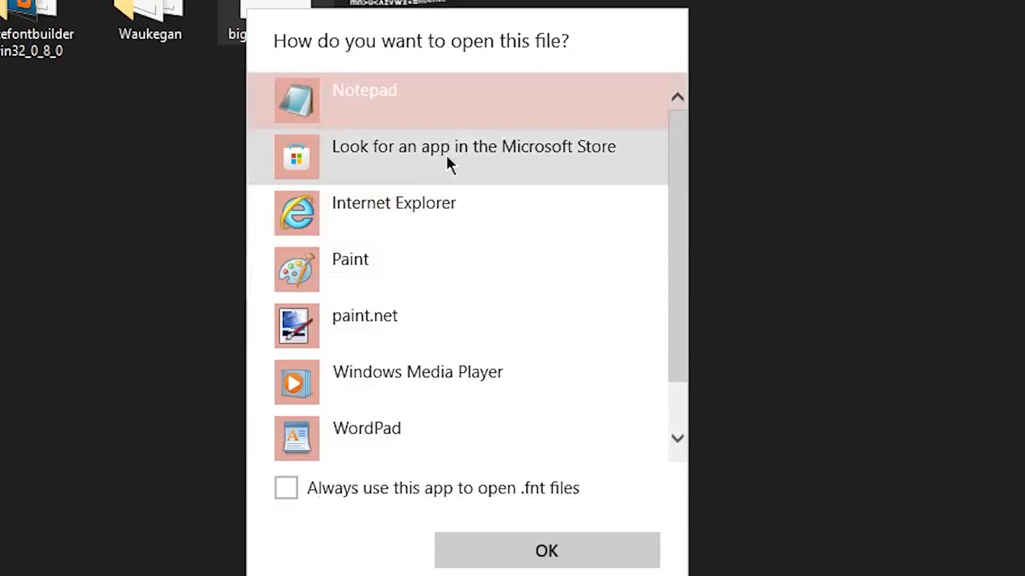
Step: Edit bigFont-uhd.fnt in Notepad so its page line references the bigFont image
{"action": "left_click", "coordinate": [546, 550]}
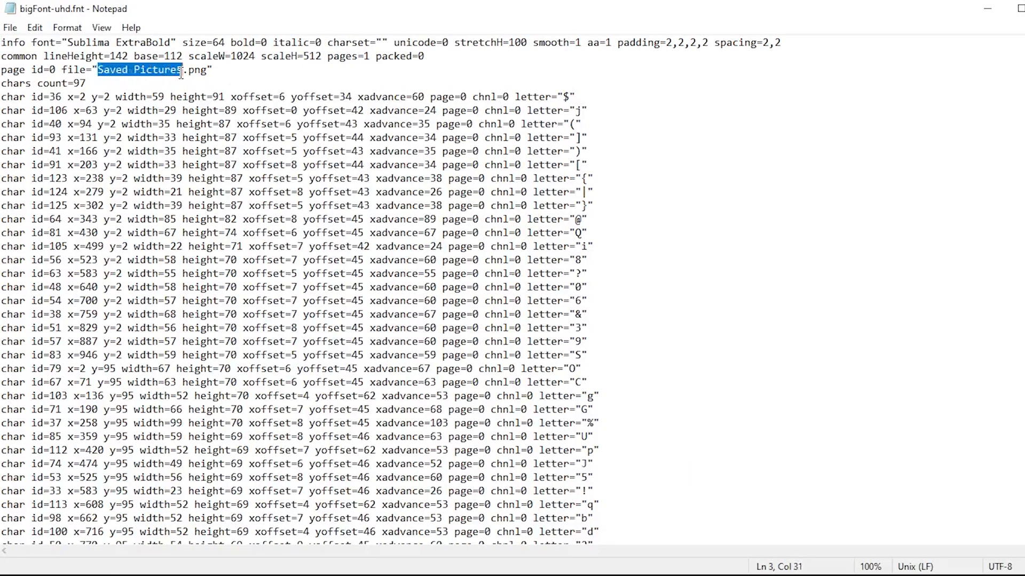
{"action": "key", "text": "Delete"}
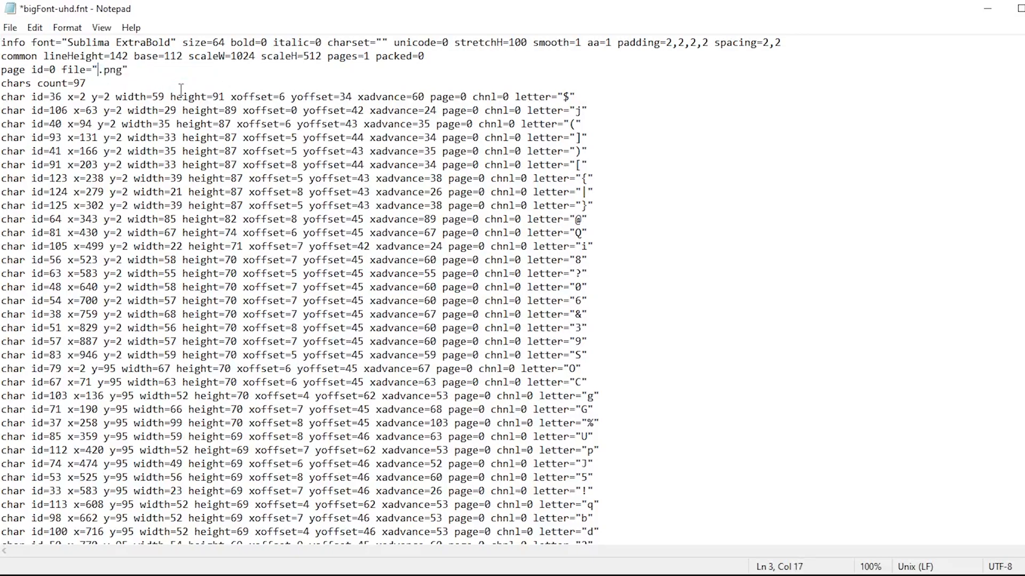
{"action": "type", "text": "big"}
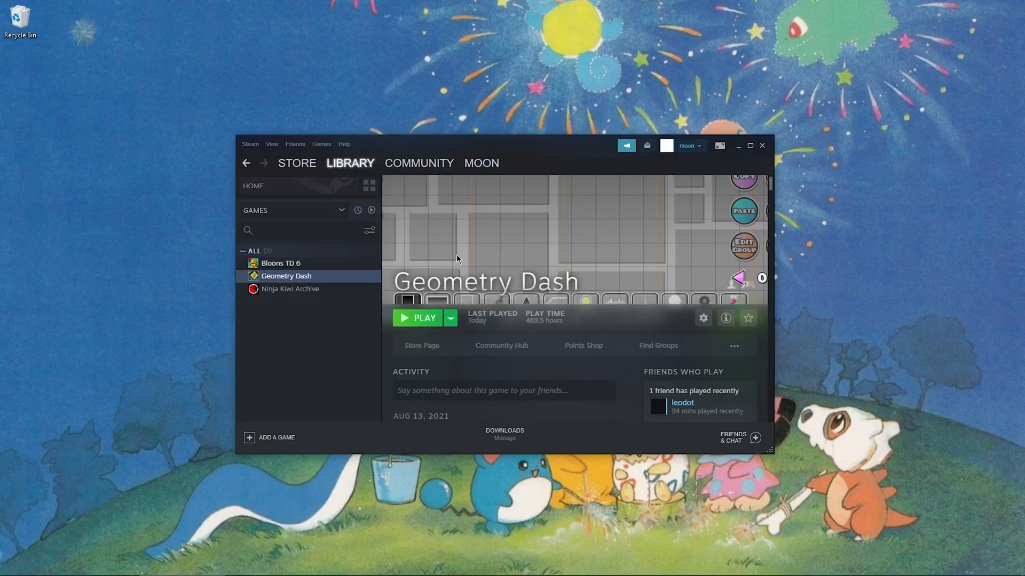
{"action": "mouse_move", "coordinate": [485, 371]}
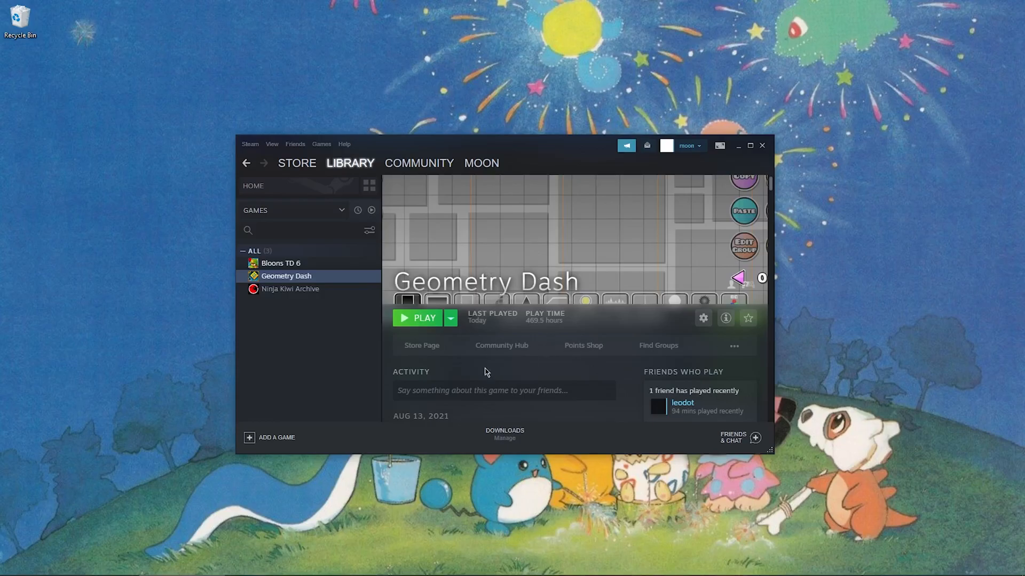
{"action": "left_click", "coordinate": [417, 318]}
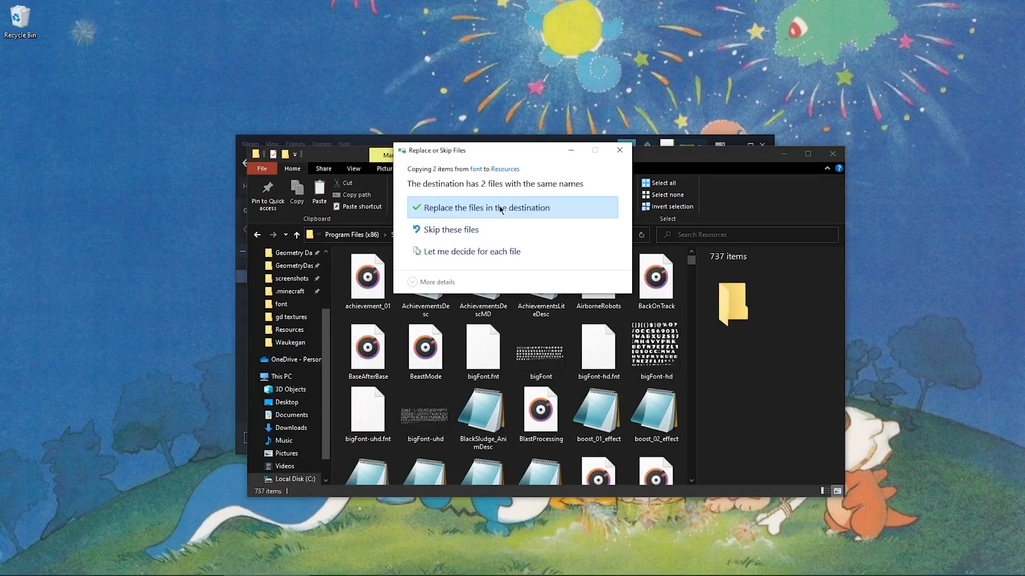
Step: Replace the existing font files in the Geometry Dash Resources folder
{"action": "left_click", "coordinate": [486, 207]}
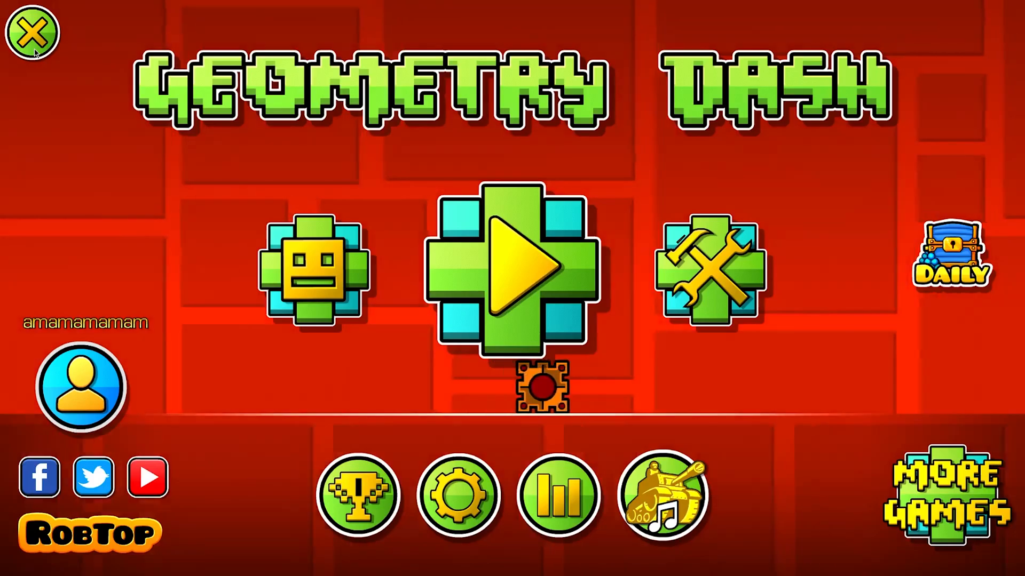
Step: Apply the Graphics settings so Geometry Dash reloads the new bigFont textures
{"action": "left_click", "coordinate": [33, 33]}
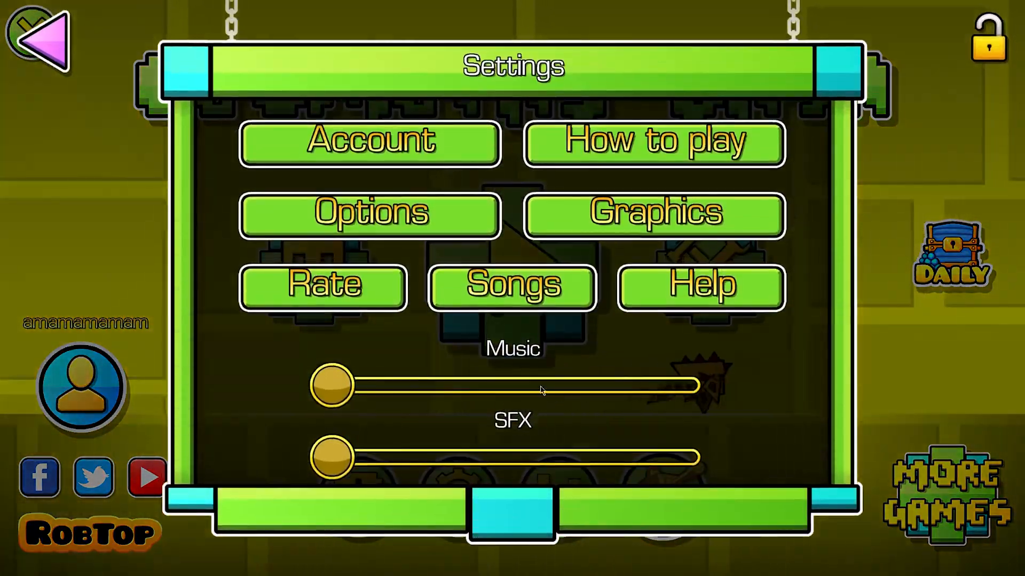
{"action": "left_click", "coordinate": [653, 213]}
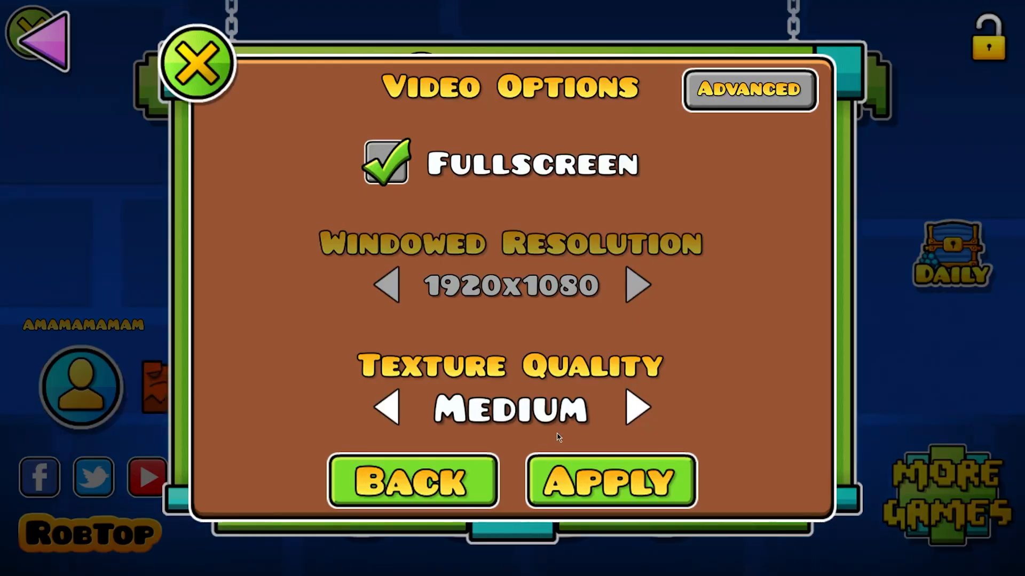
{"action": "left_click", "coordinate": [610, 481]}
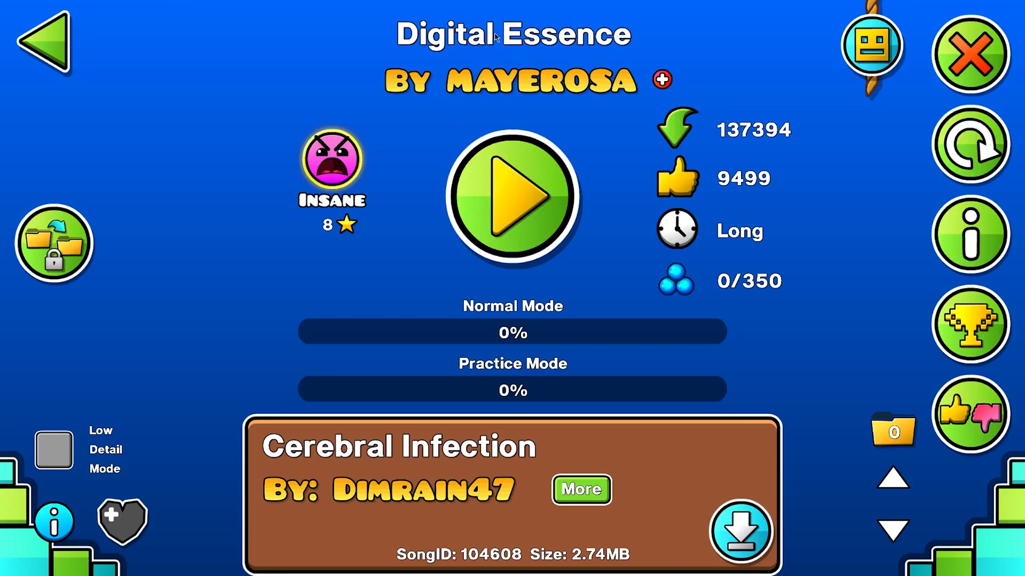
{"action": "mouse_move", "coordinate": [532, 53]}
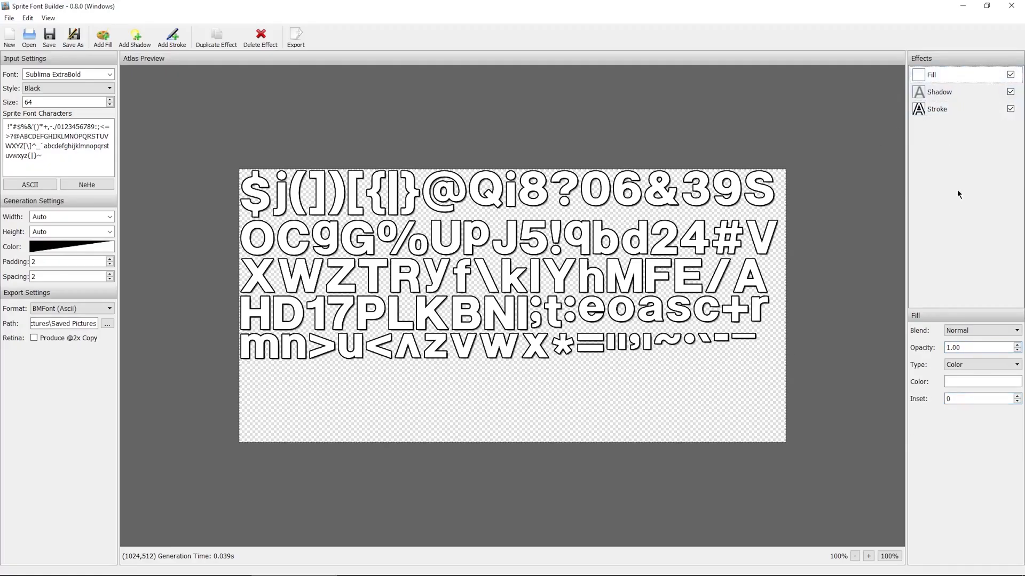
Step: Switch the fill type to Gradient and set the gradient angle to 90 degrees
{"action": "left_click", "coordinate": [982, 365]}
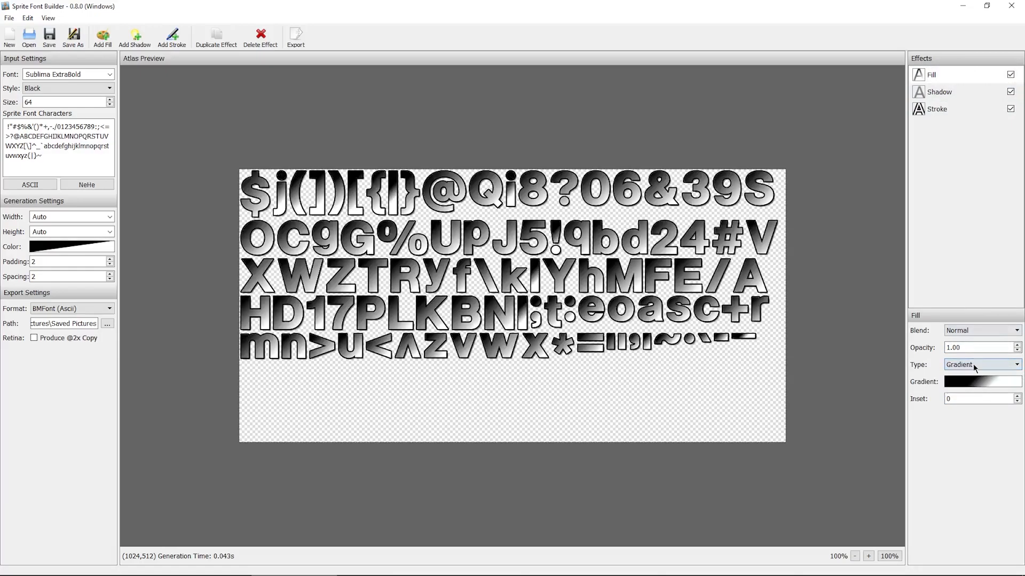
{"action": "left_click", "coordinate": [979, 381]}
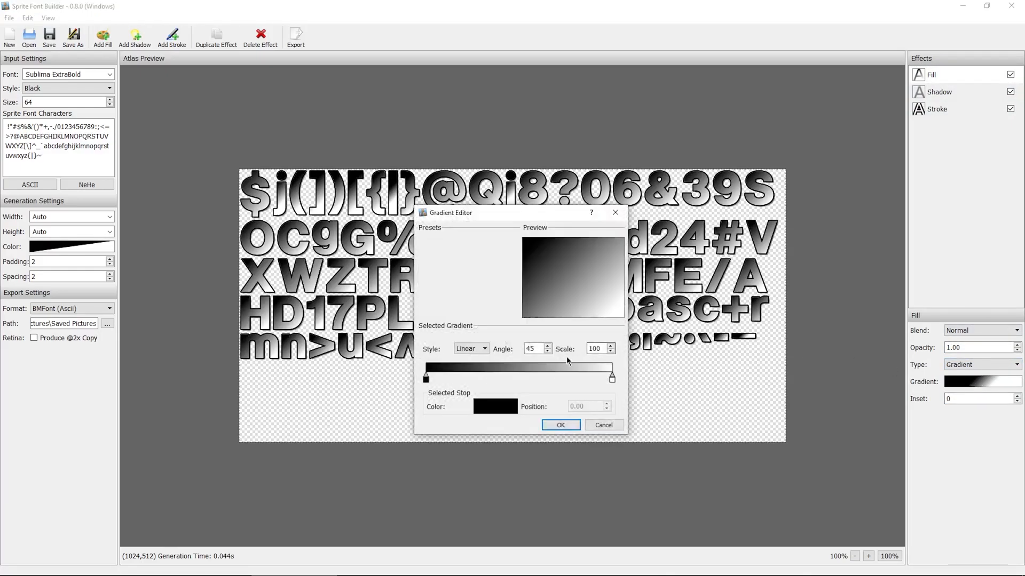
{"action": "left_click", "coordinate": [533, 348]}
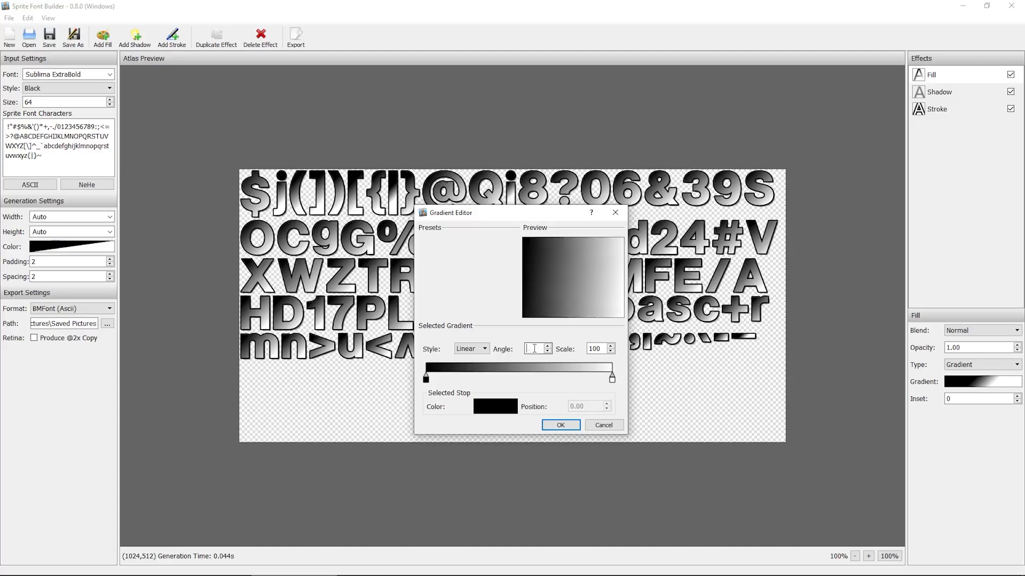
{"action": "type", "text": "90"}
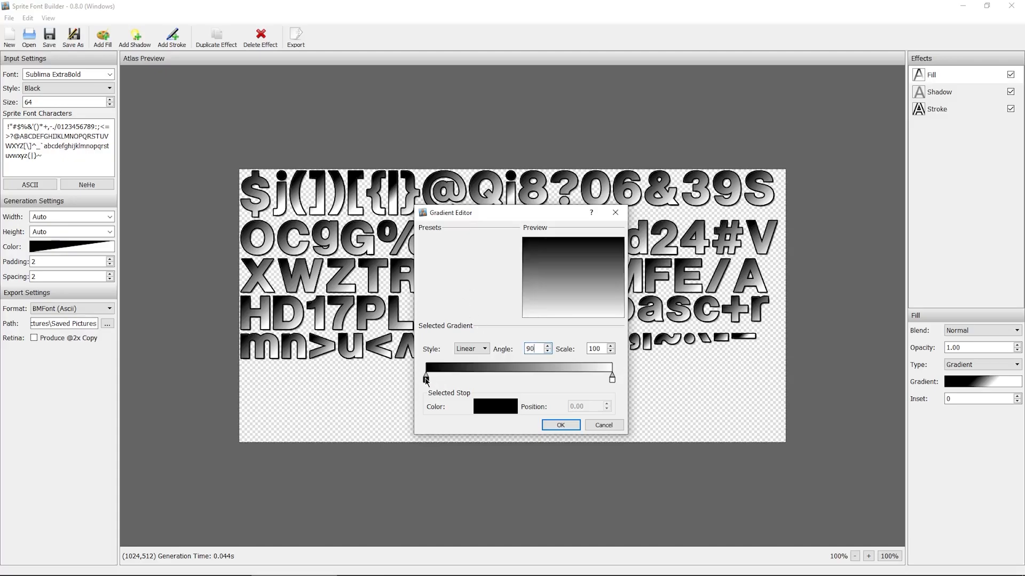
Step: Colour the gradient stops orange and yellow for a gold fill and confirm
{"action": "left_click", "coordinate": [494, 405]}
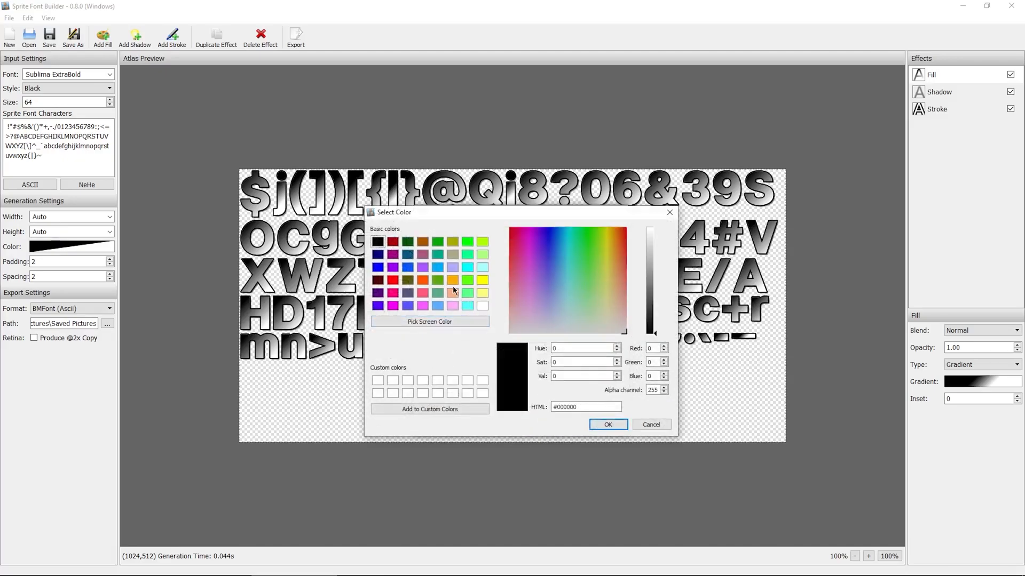
{"action": "left_click", "coordinate": [607, 425]}
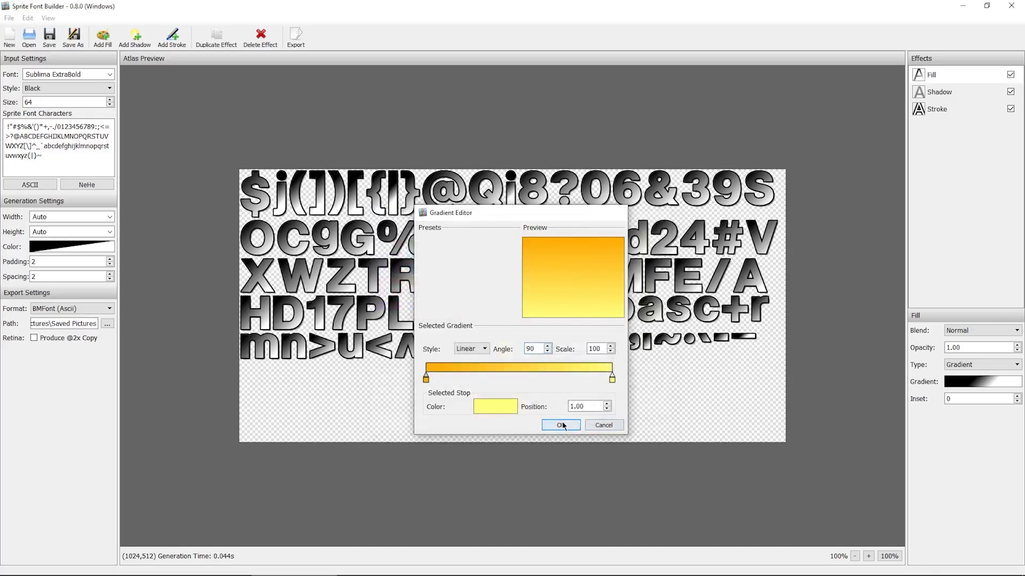
{"action": "left_click", "coordinate": [561, 425]}
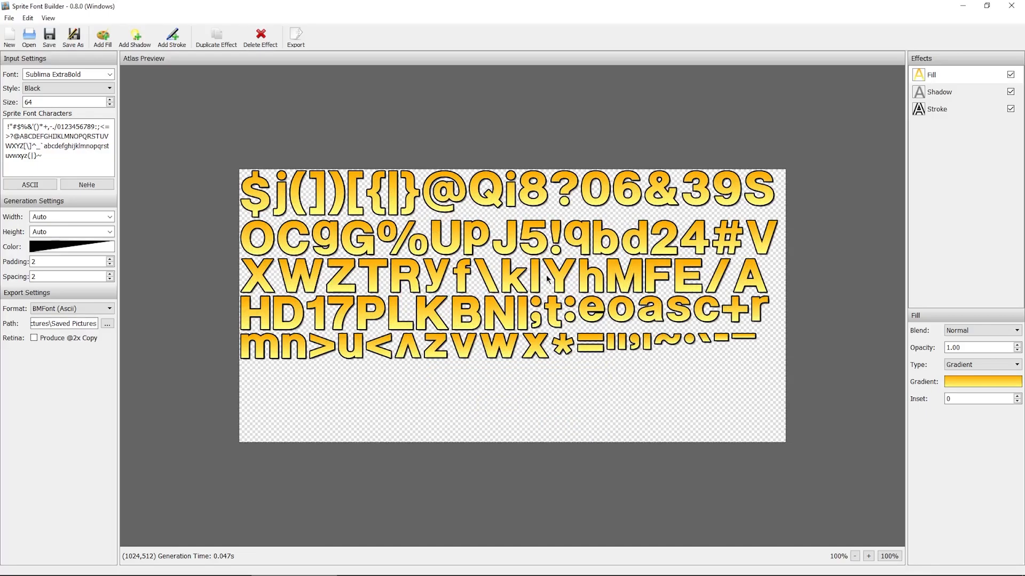
{"action": "mouse_move", "coordinate": [578, 395]}
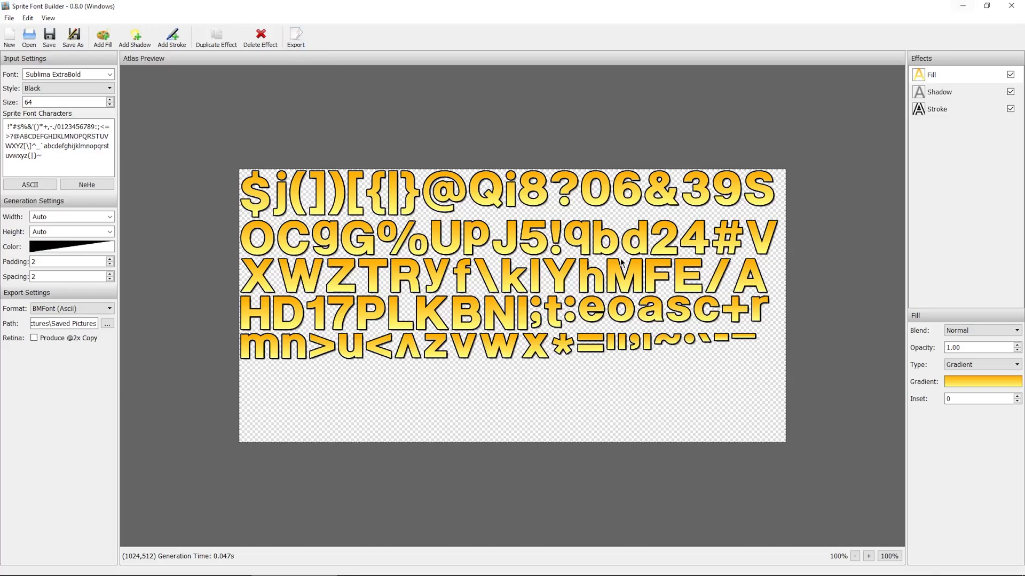
{"action": "mouse_move", "coordinate": [476, 275]}
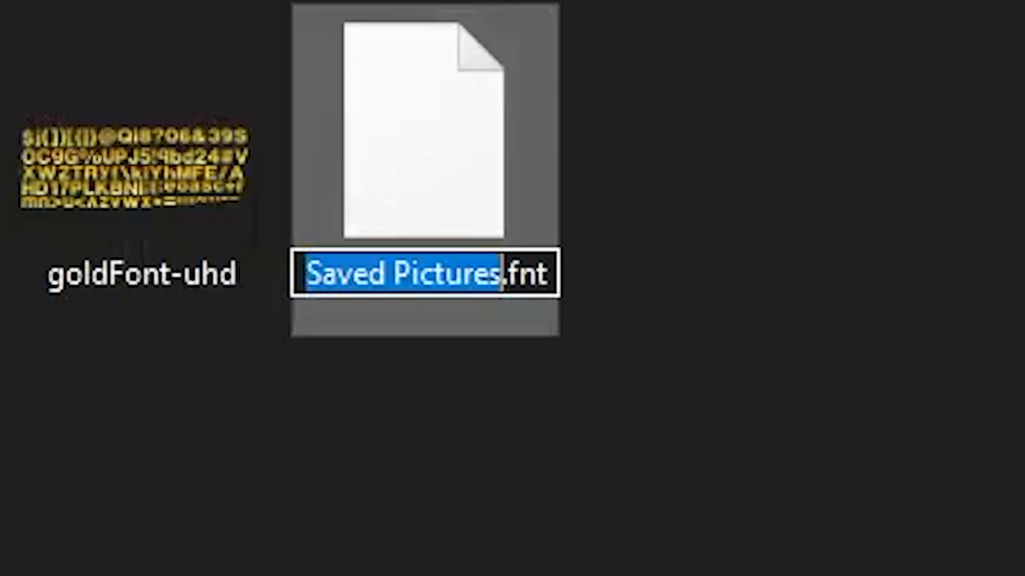
Step: Rename the exported .fnt file to goldFont-uhd.fnt and open it in Notepad
{"action": "type", "text": "goldFont"}
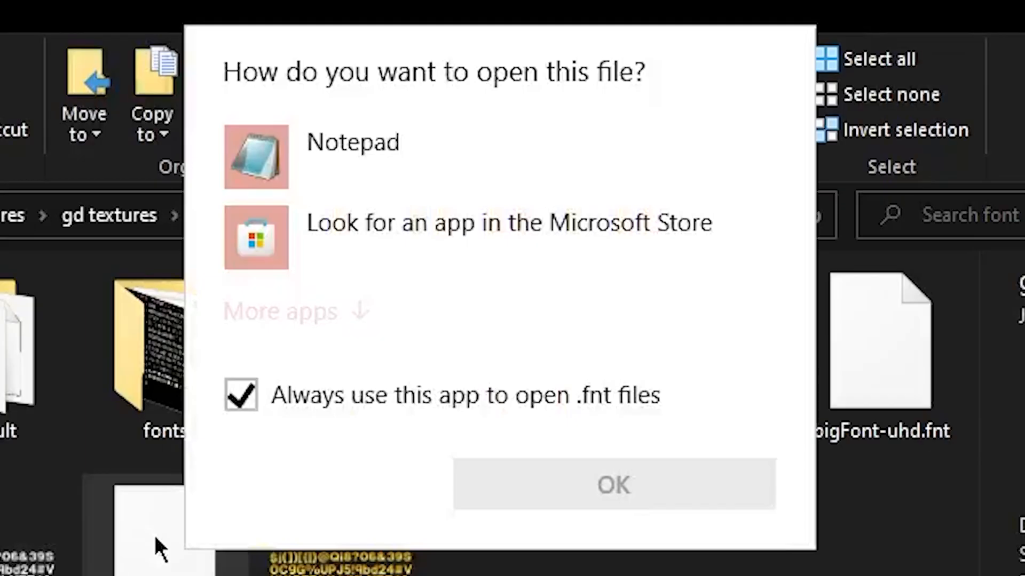
{"action": "left_click", "coordinate": [615, 486]}
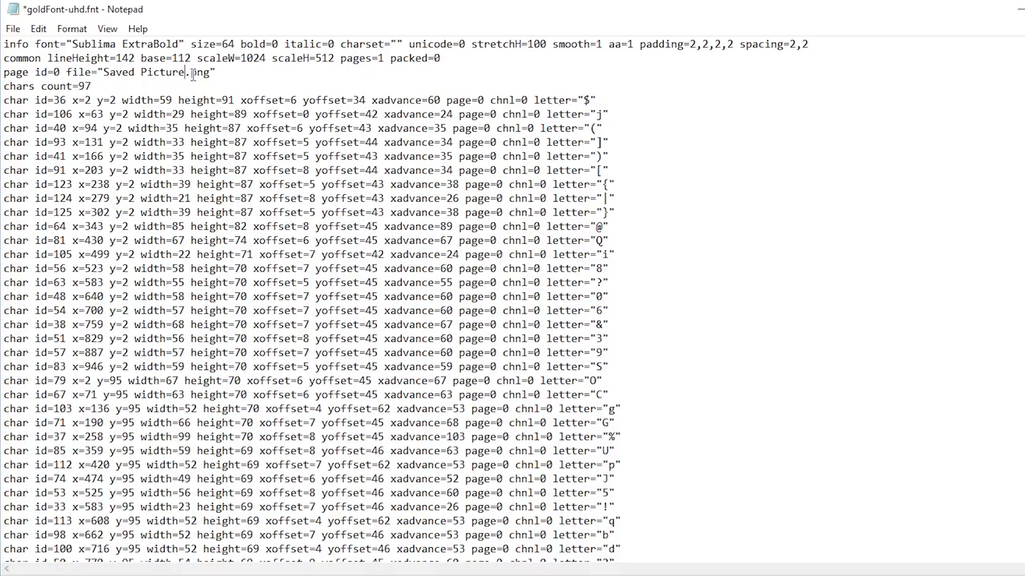
Step: Edit the page line so it reads file="goldFont-uhd.png"
{"action": "type", "text": "goldFont-"}
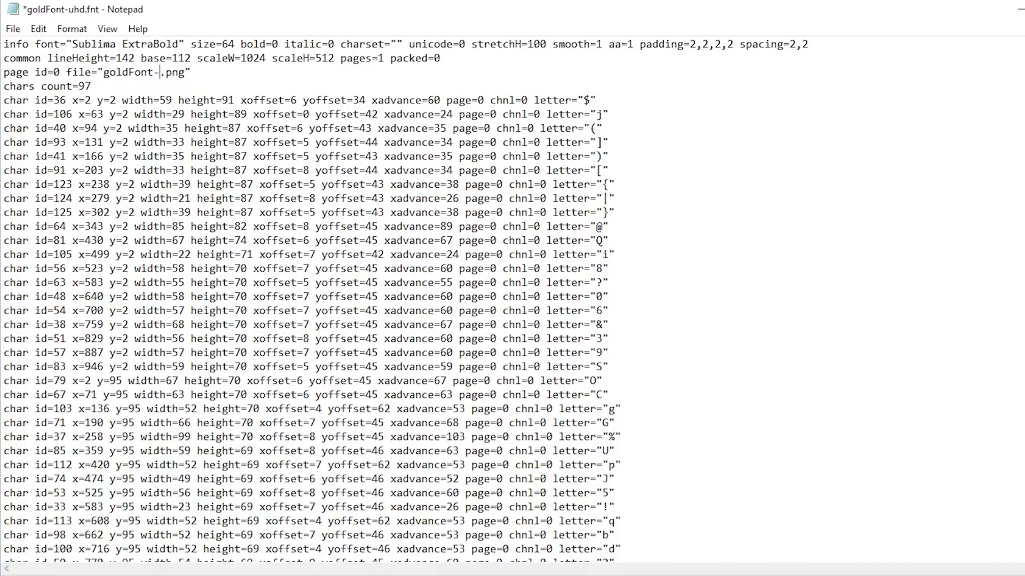
{"action": "type", "text": "uhd"}
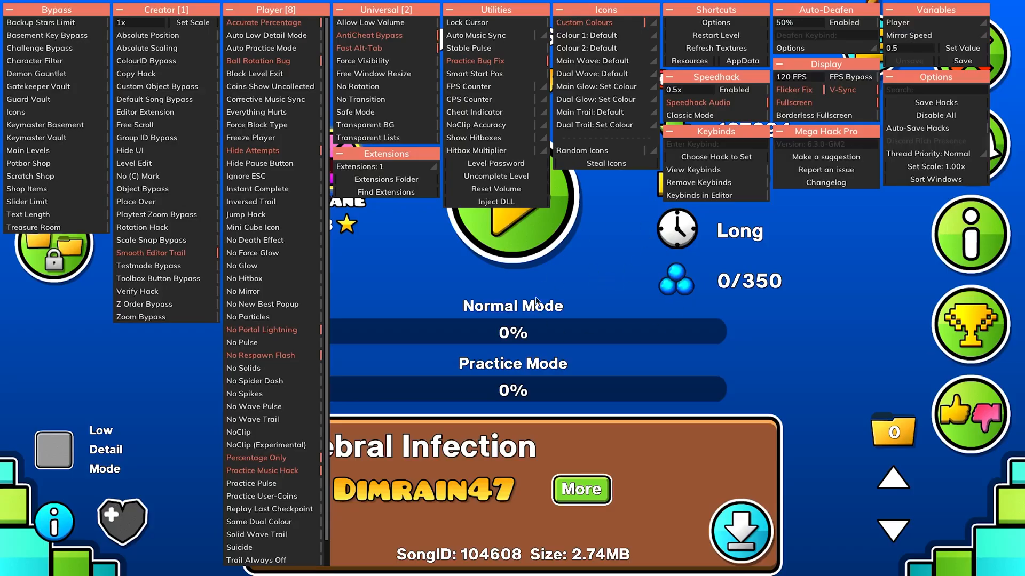
Step: Close the hack menu and check the main menu, dismissing the rewards window
{"action": "left_click", "coordinate": [715, 34]}
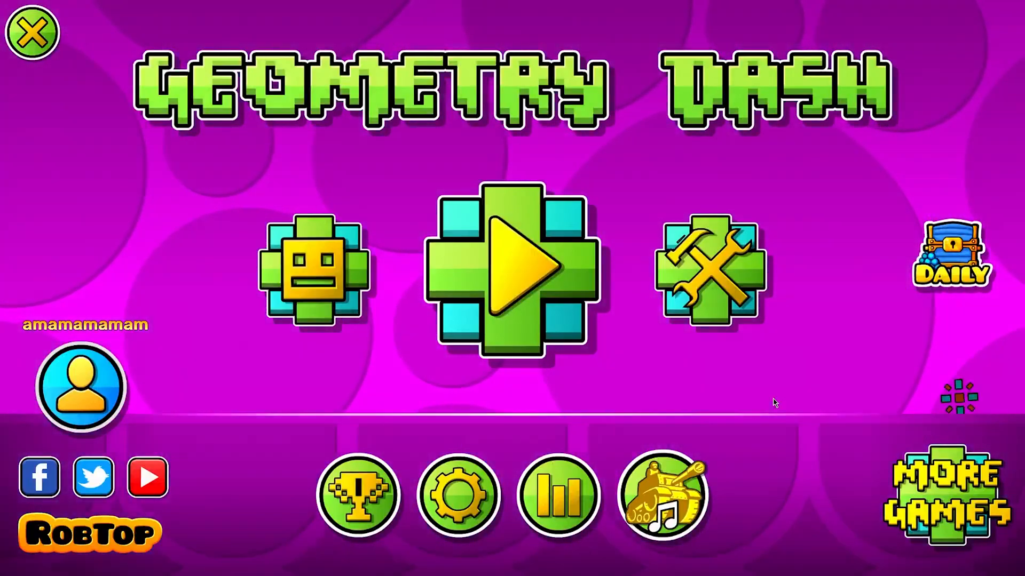
{"action": "left_click", "coordinate": [949, 251]}
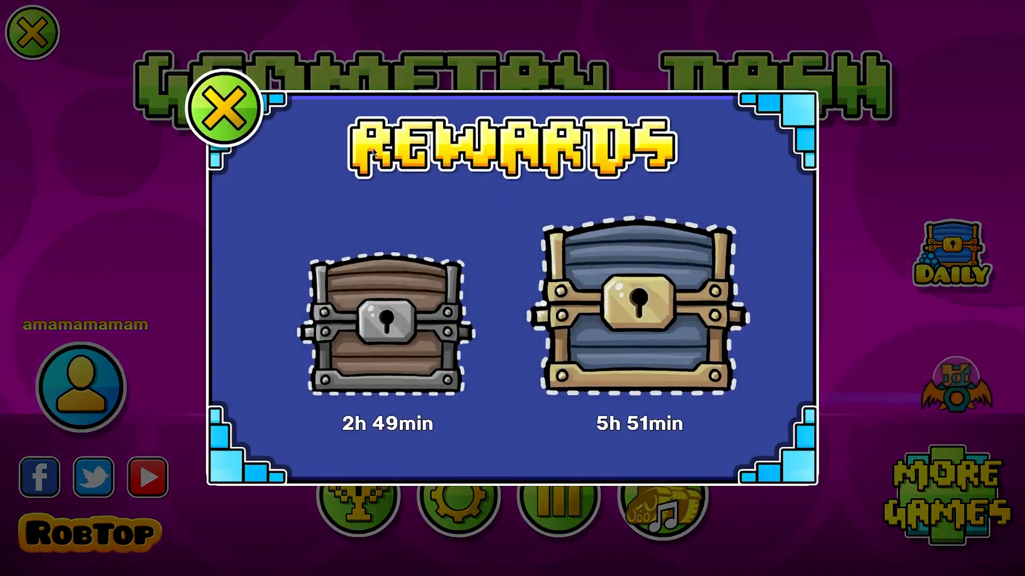
{"action": "left_click", "coordinate": [224, 109]}
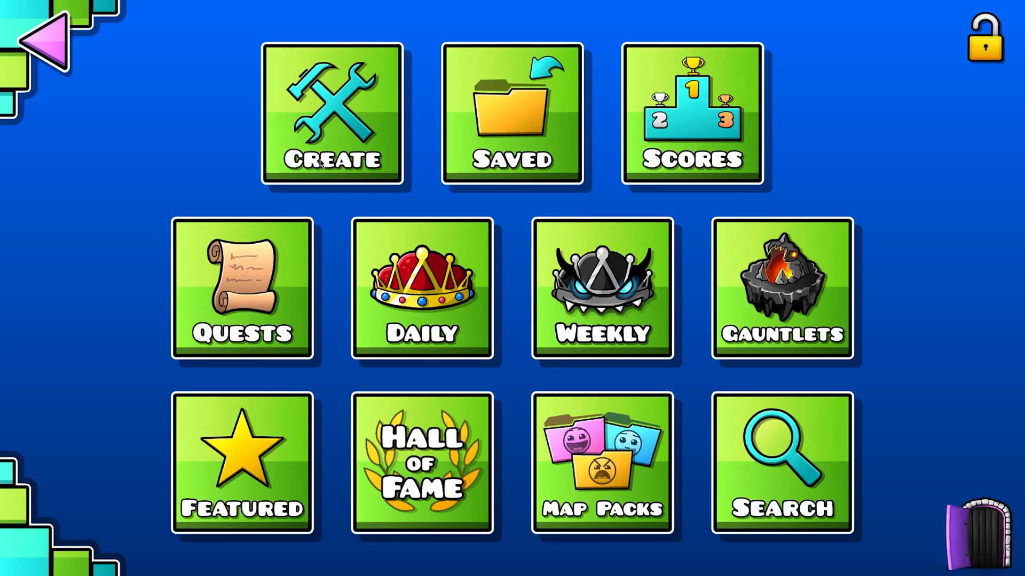
{"action": "mouse_move", "coordinate": [250, 162]}
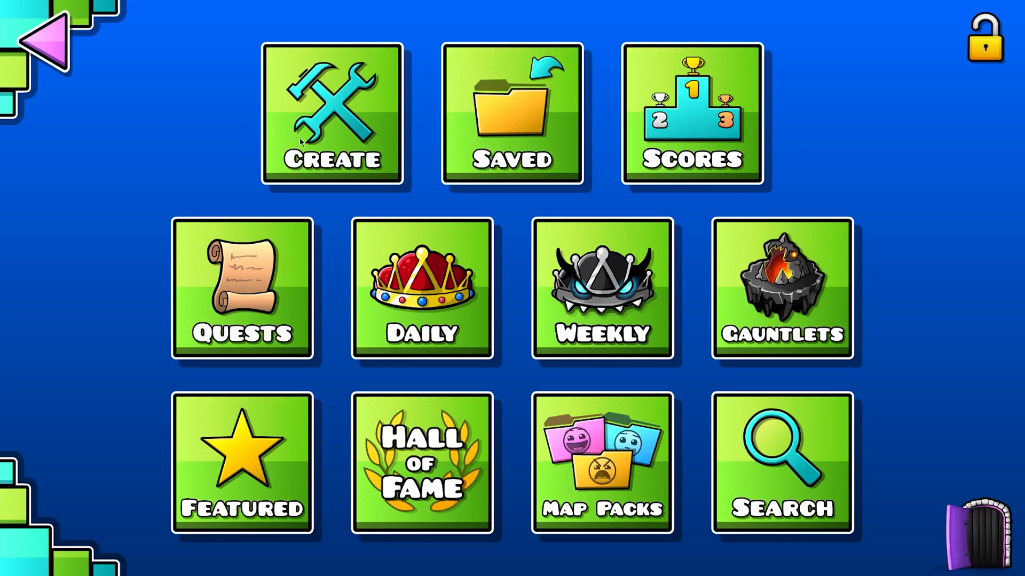
Step: Scroll through the Top 100 leaderboard with names in the gold gradient font
{"action": "left_click", "coordinate": [689, 116]}
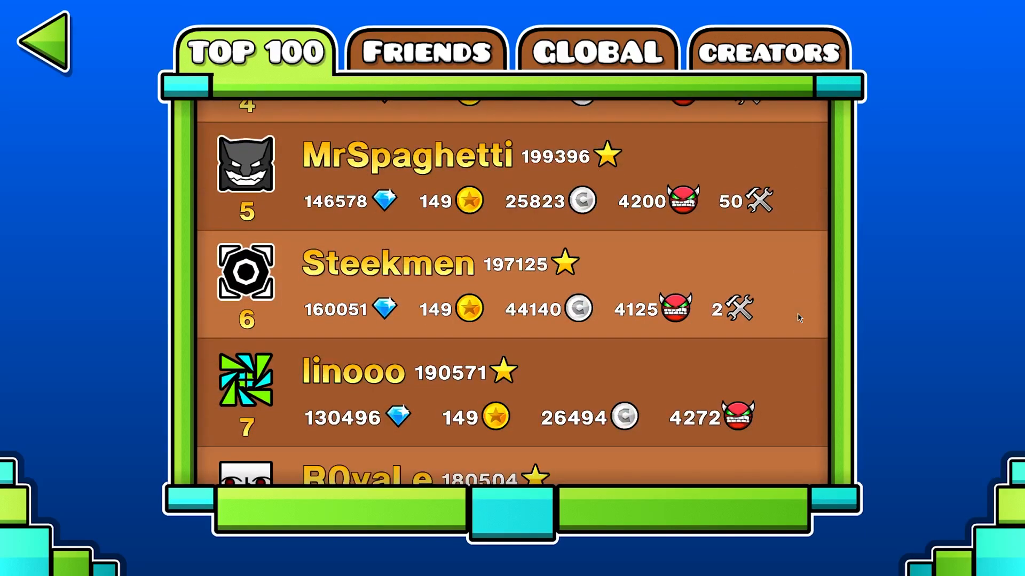
{"action": "scroll", "scroll_direction": "down", "scroll_amount": 3}
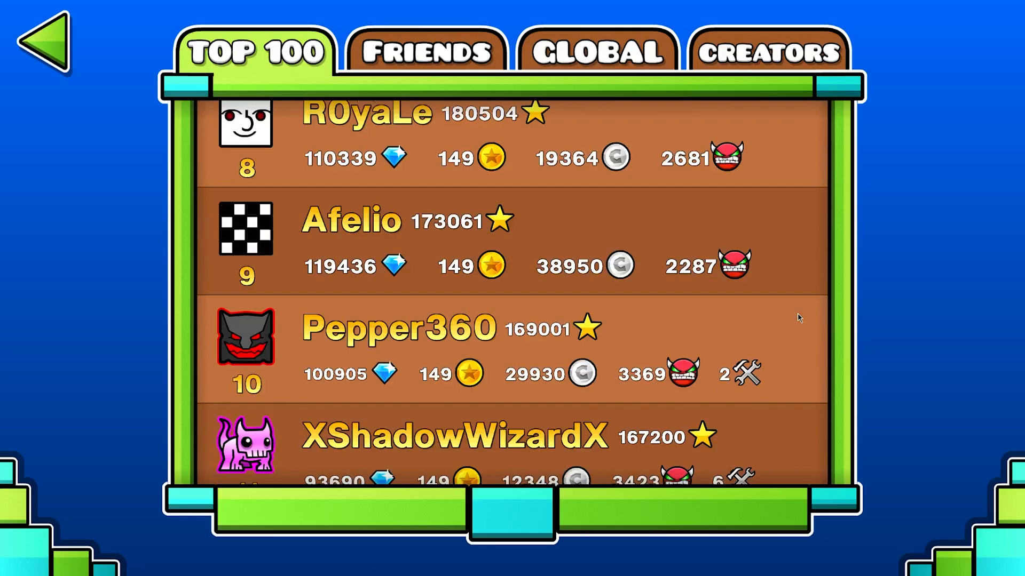
{"action": "scroll", "scroll_direction": "down", "scroll_amount": 3}
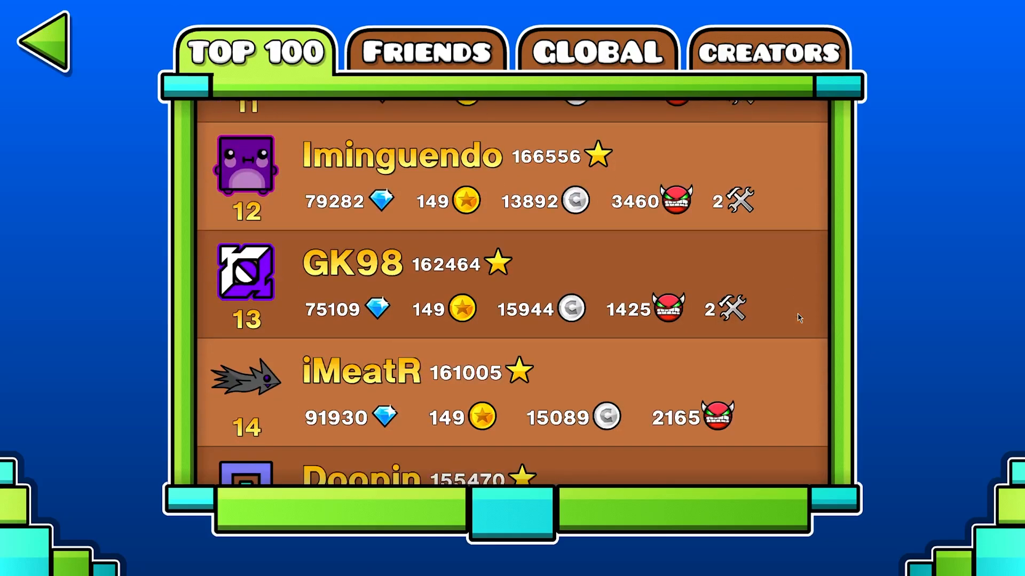
{"action": "scroll", "scroll_direction": "down", "scroll_amount": 3}
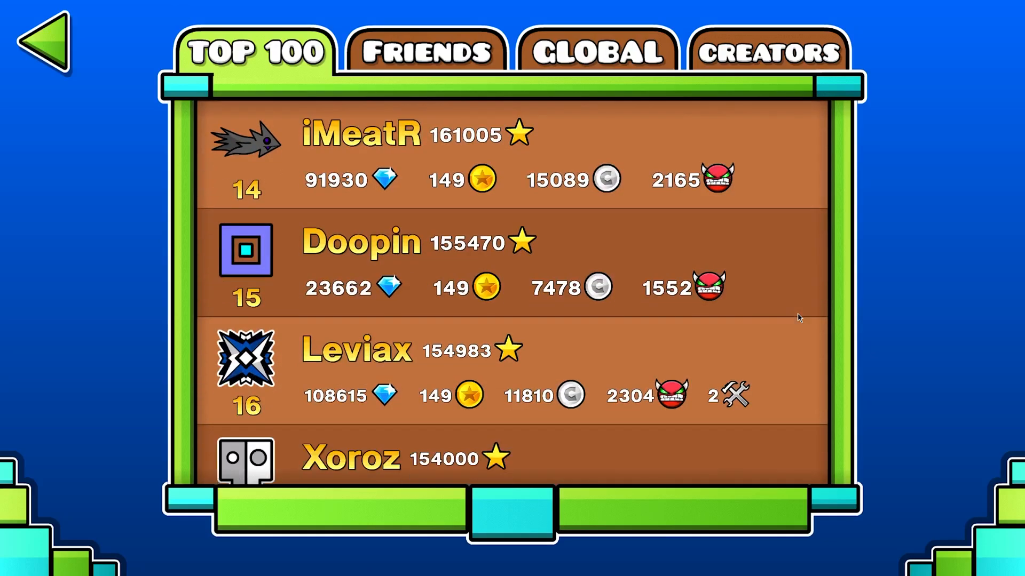
{"action": "scroll", "scroll_direction": "down", "scroll_amount": 3}
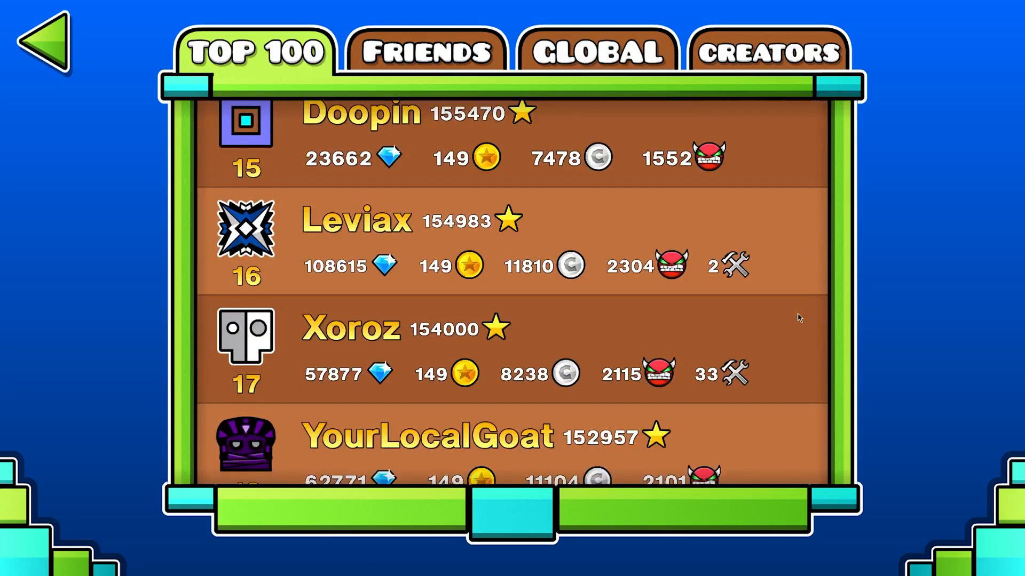
{"action": "scroll", "scroll_direction": "down", "scroll_amount": 3}
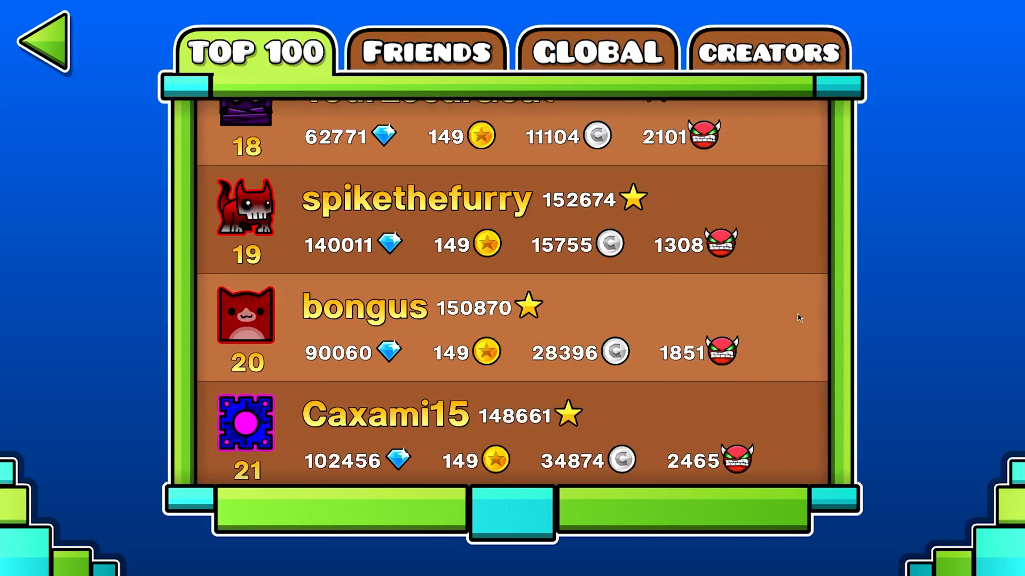
{"action": "scroll", "scroll_direction": "down", "scroll_amount": 3}
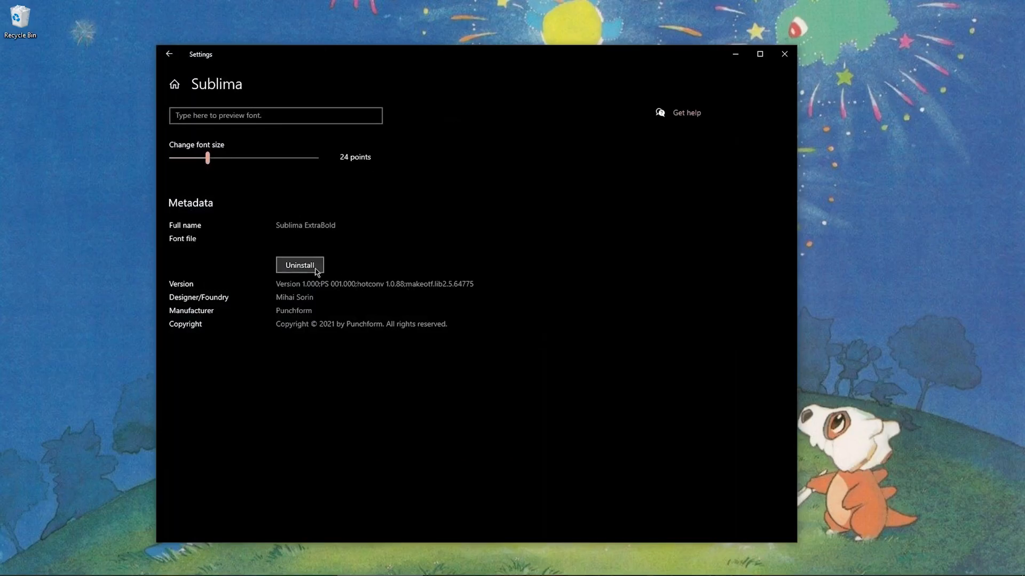
Step: Start uninstalling the Sublima font family from Windows Settings
{"action": "left_click", "coordinate": [299, 264]}
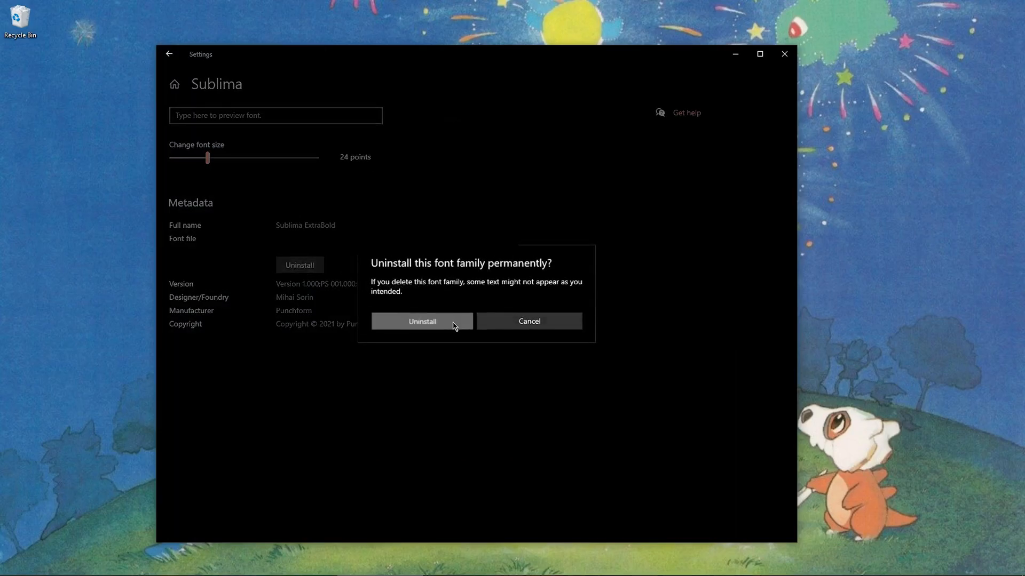